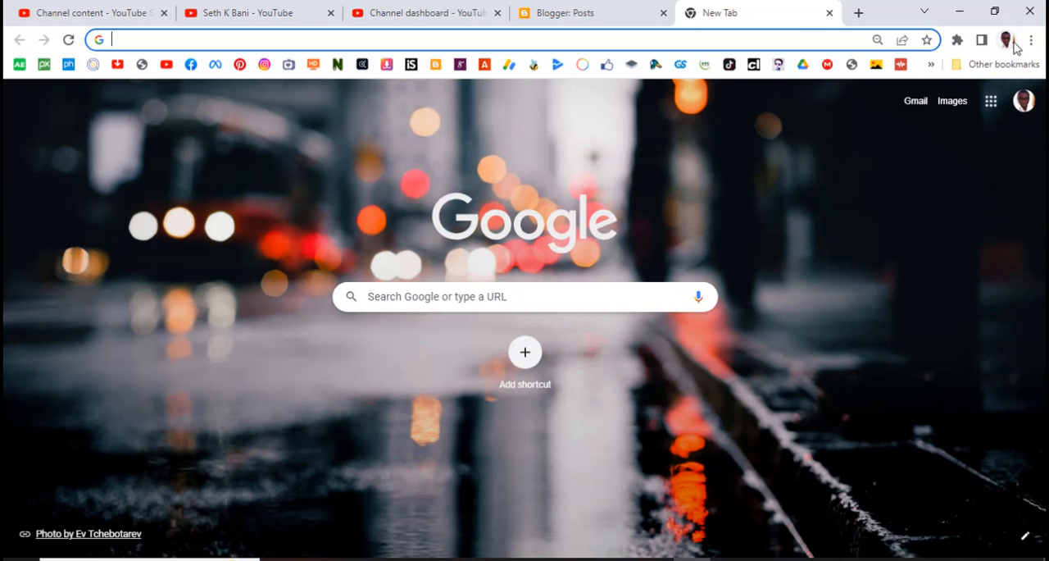
Start adding a new Chrome profile from the profile menu.
click(1007, 39)
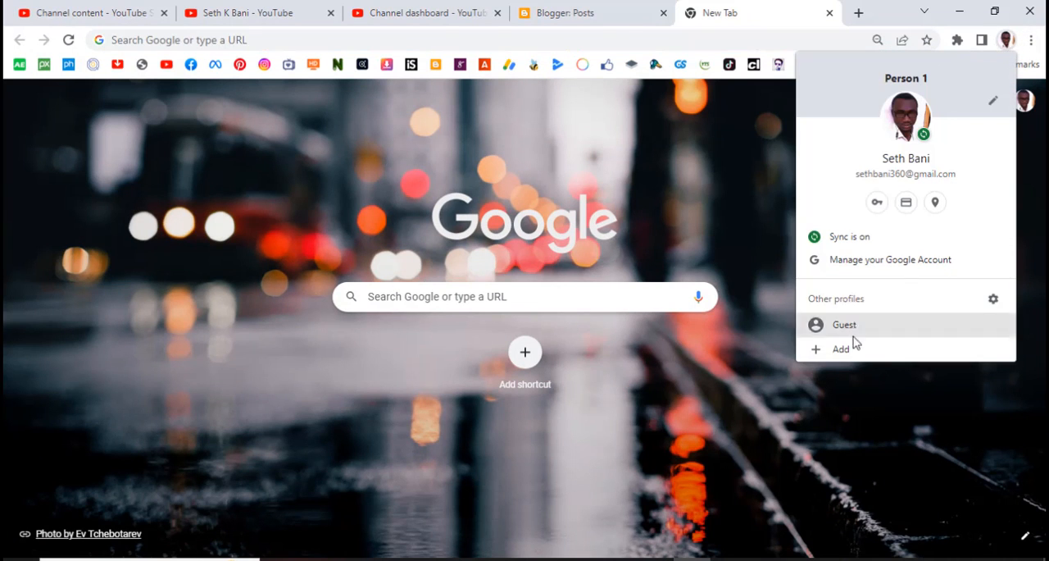
click(843, 325)
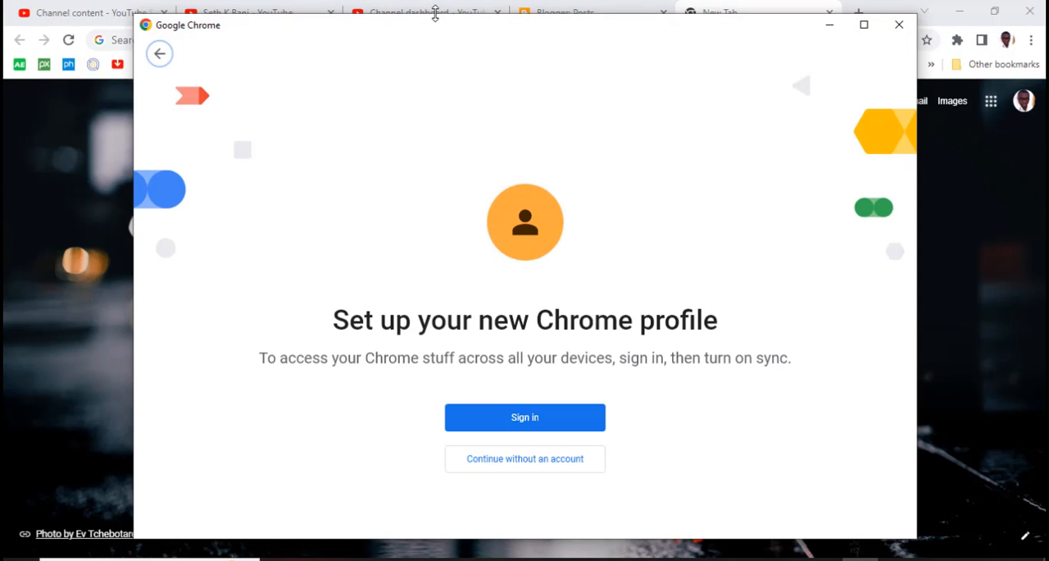
mouse_move(446, 43)
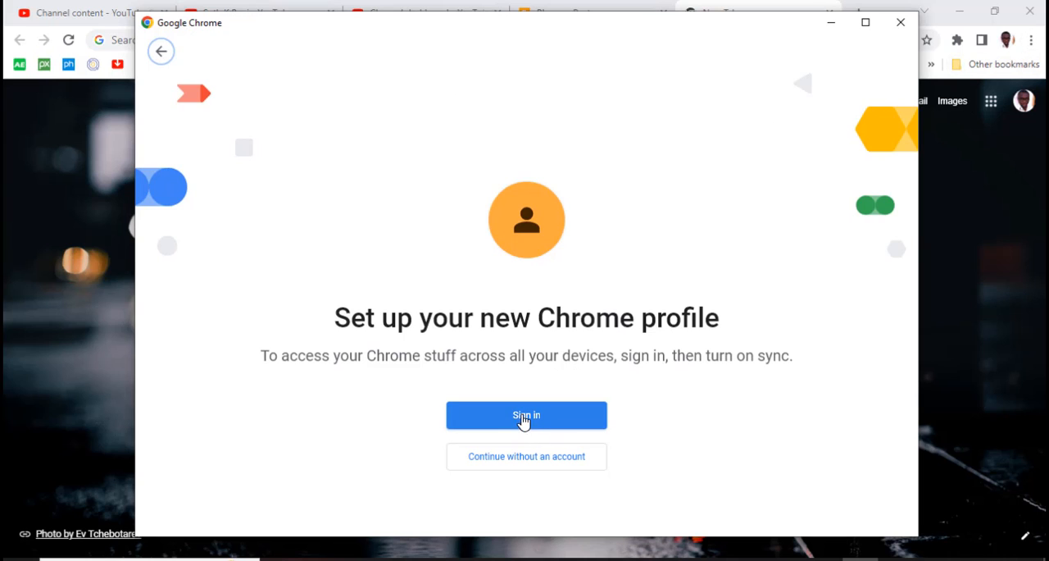
click(527, 415)
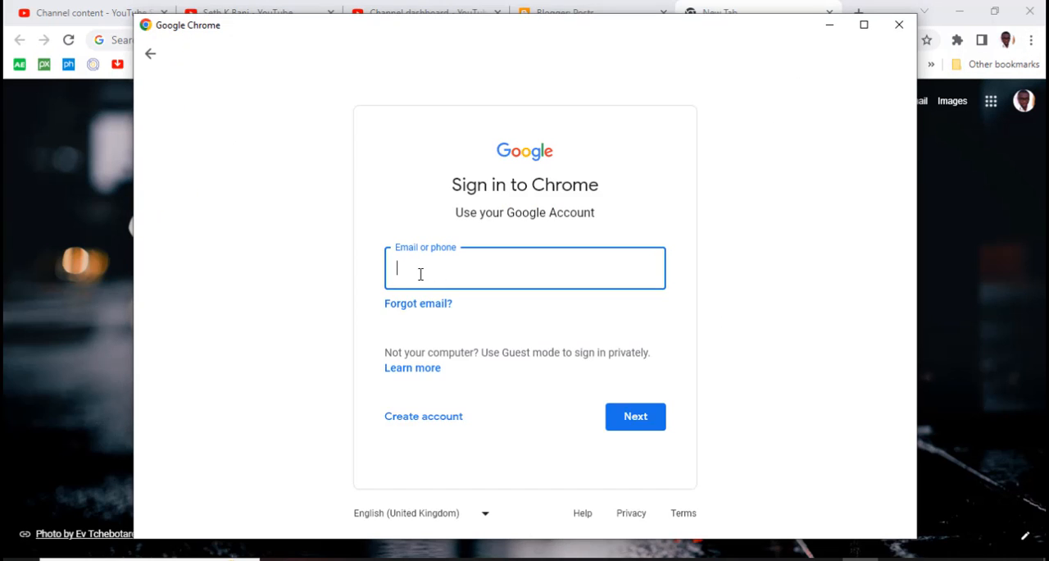
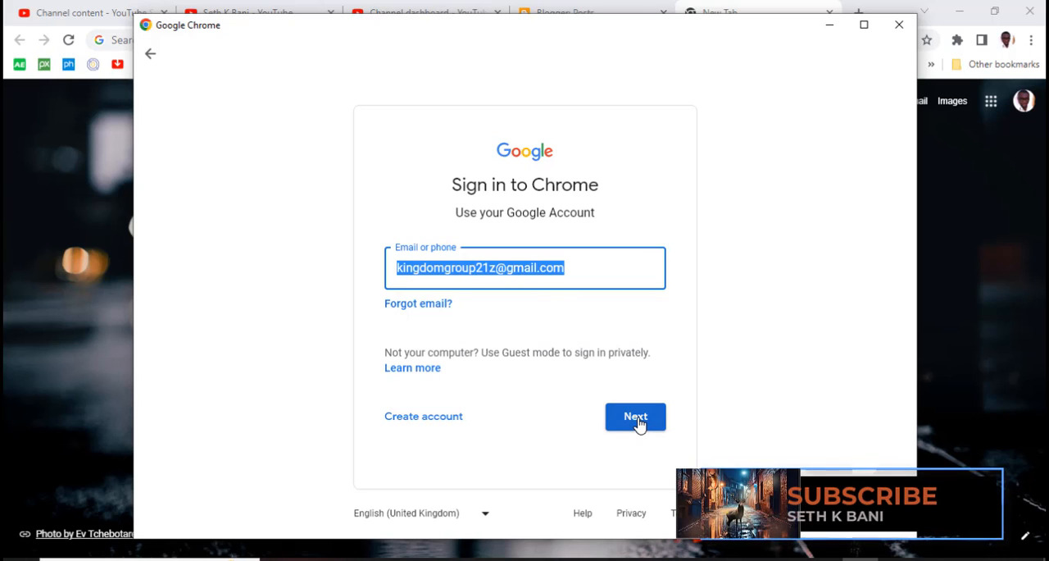
click(636, 417)
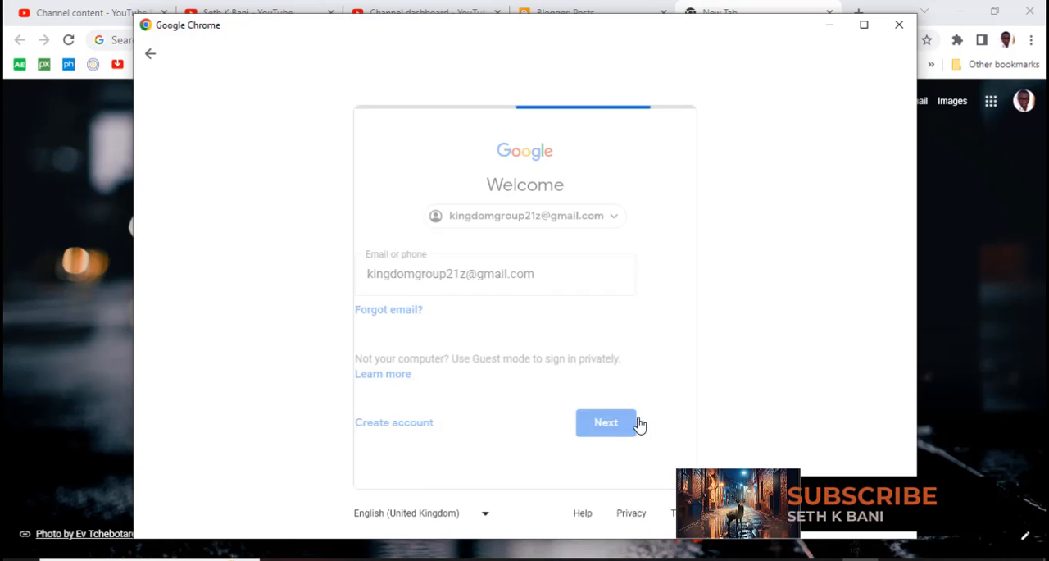
Enter the Google account password and submit it to reach the sync prompt.
click(607, 423)
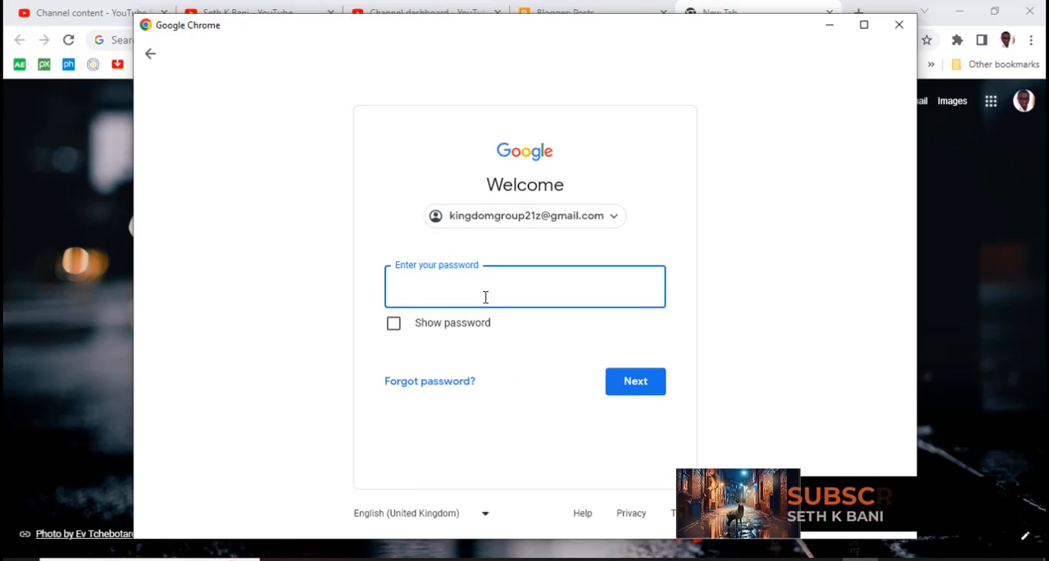
text(•)
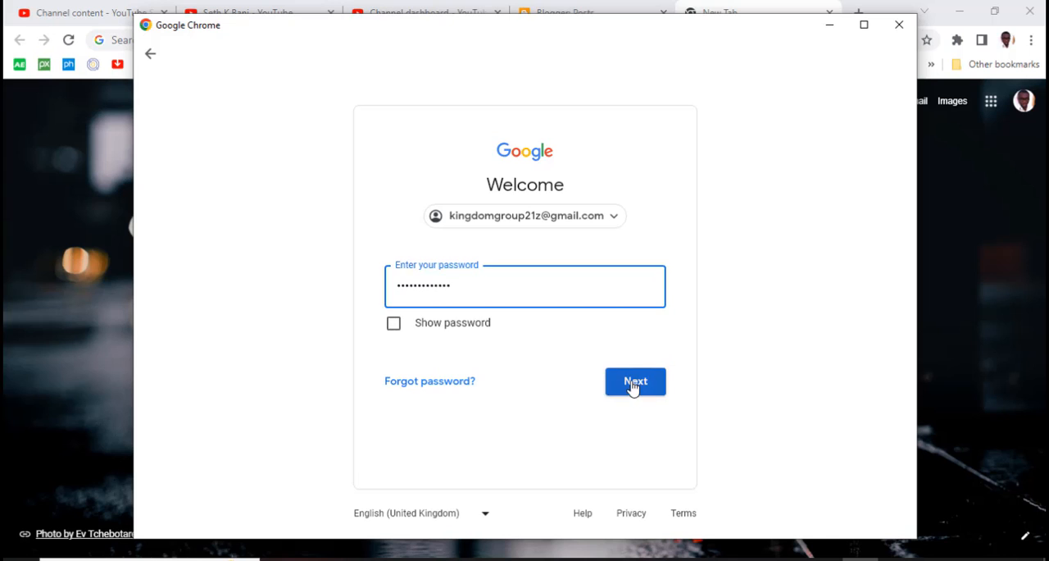
click(636, 381)
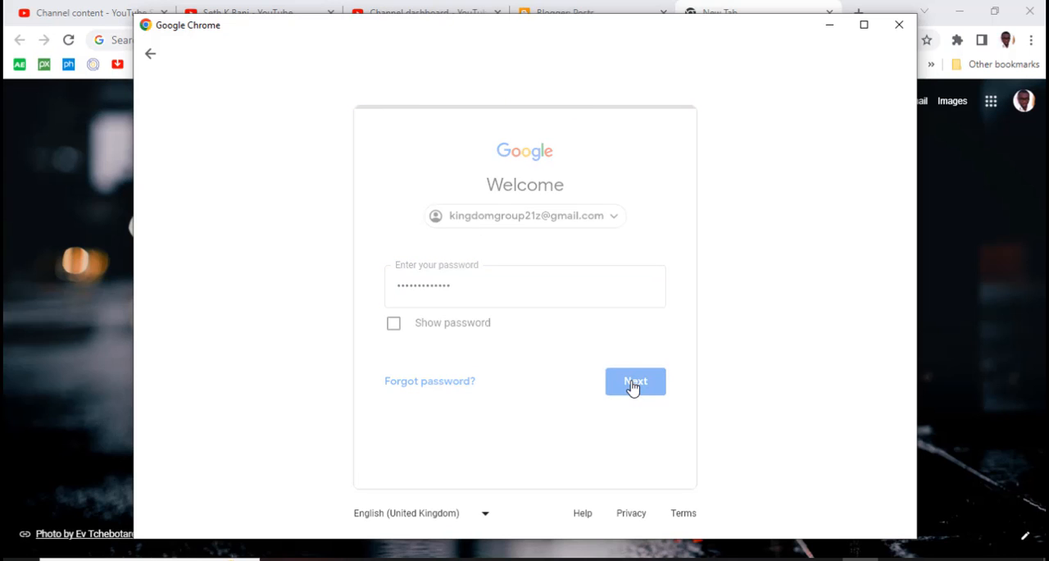
click(636, 381)
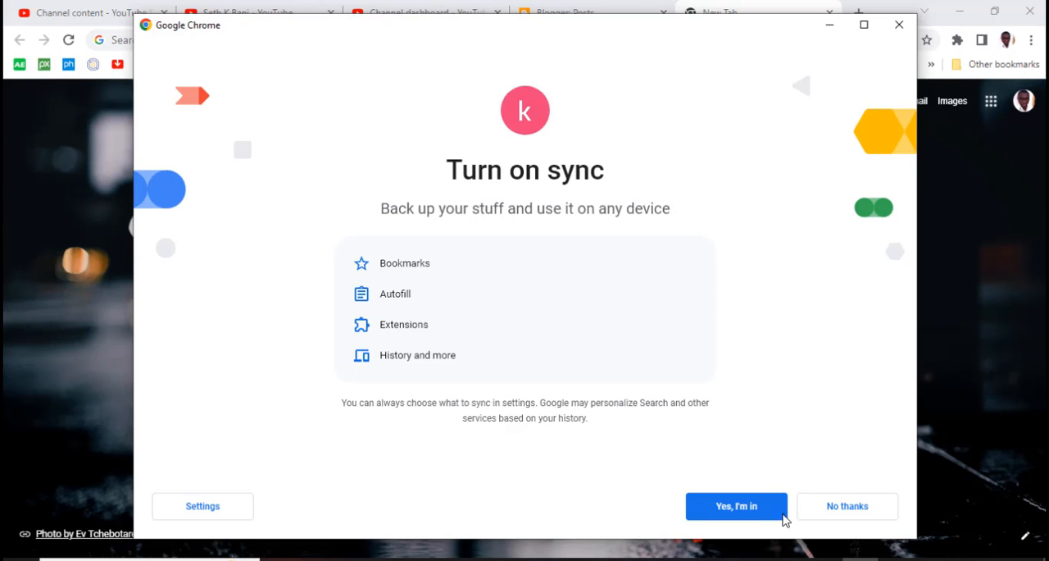
mouse_move(558, 202)
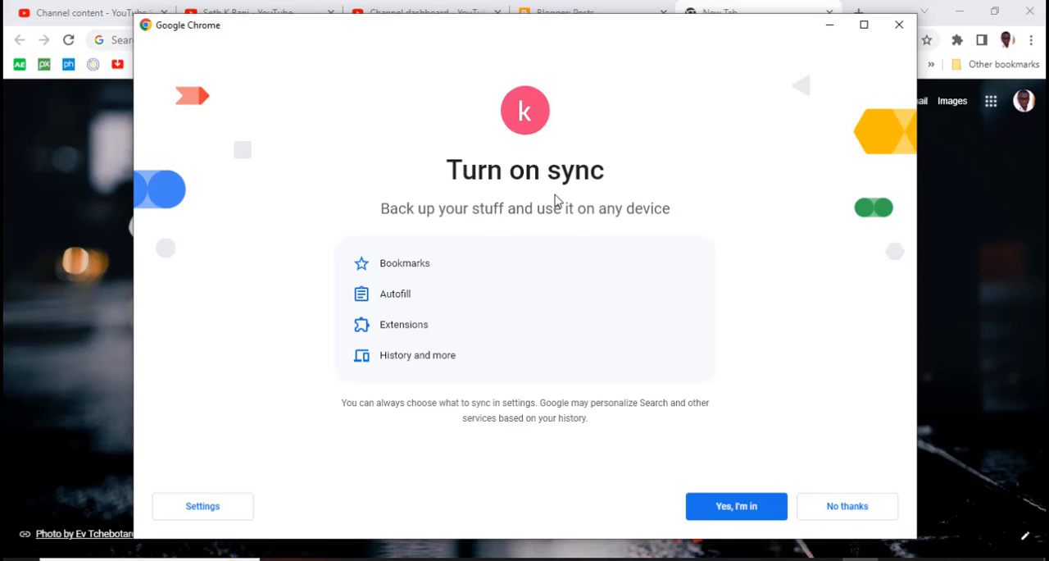
Turn on sync and finish the profile with a red colour theme.
click(735, 505)
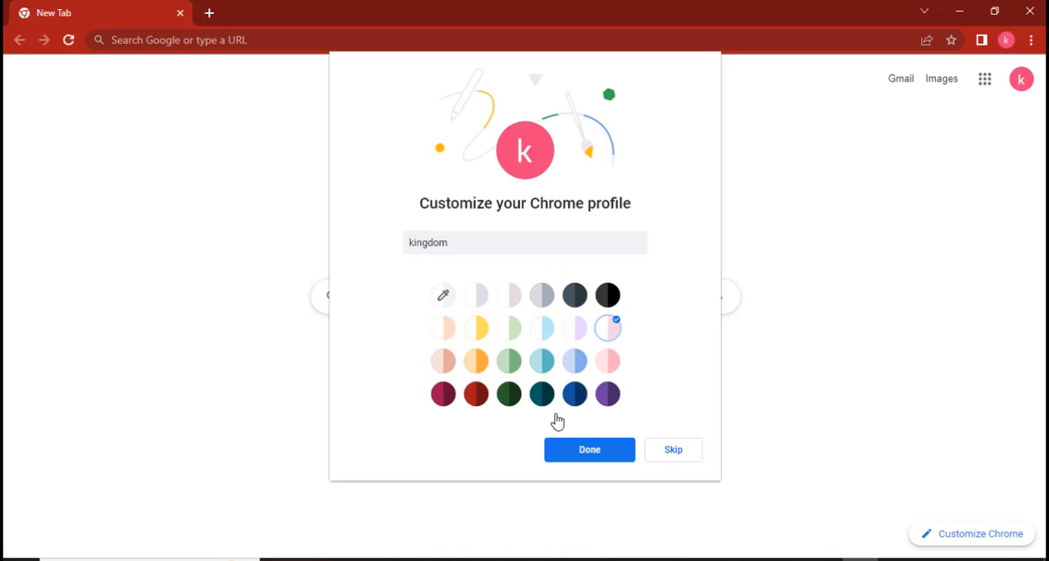
click(588, 449)
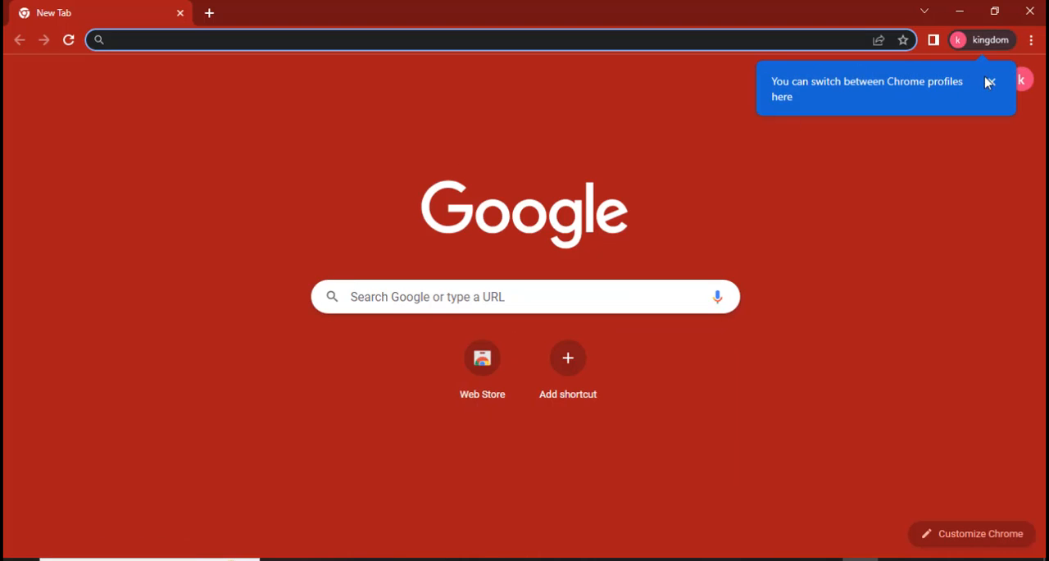
mouse_move(980, 53)
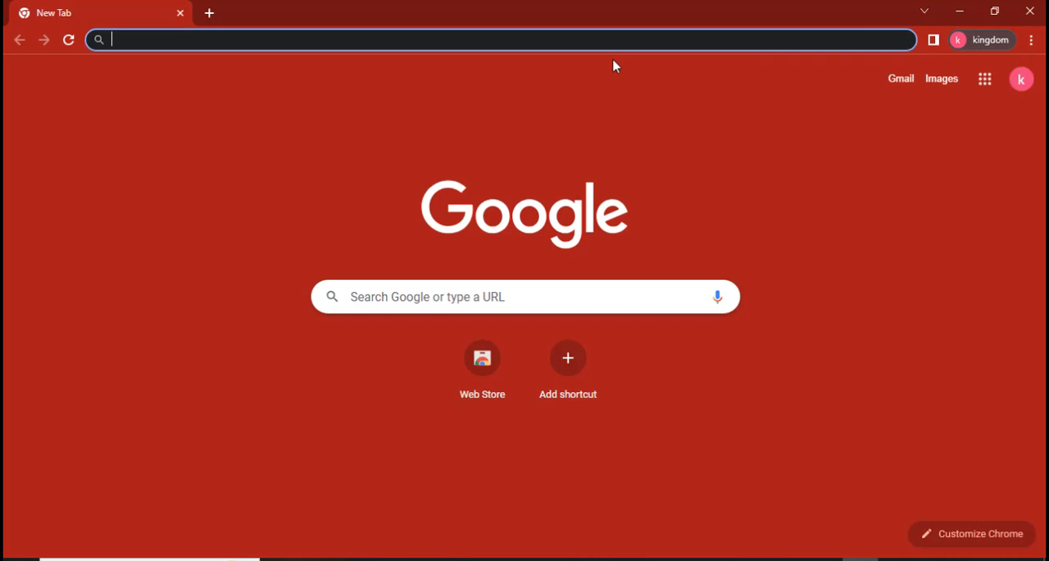
Search Google for 'adobe creative cloud apps' and browse the Creative Cloud All Apps result page.
text(adob)
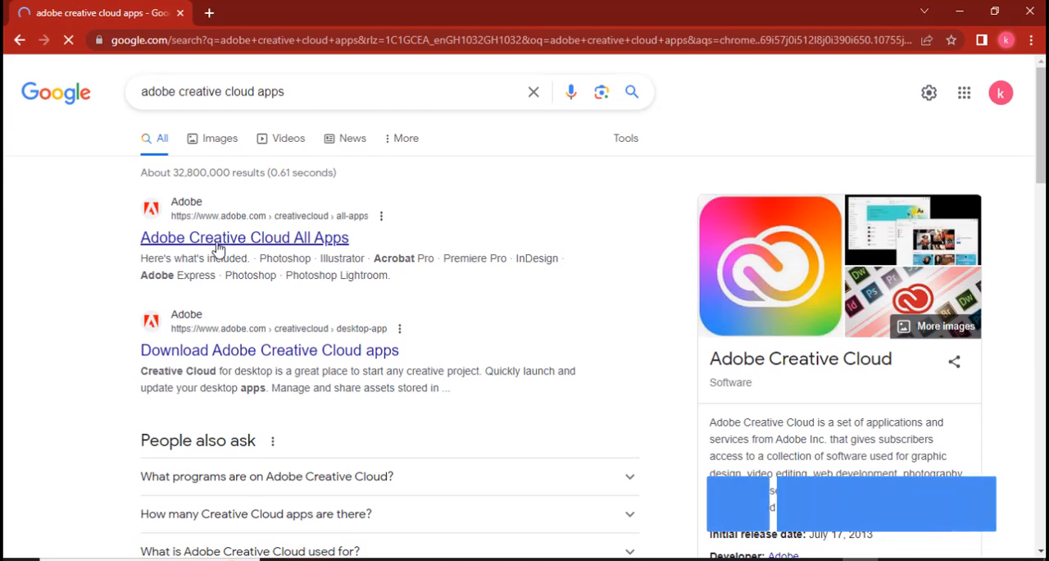
click(242, 236)
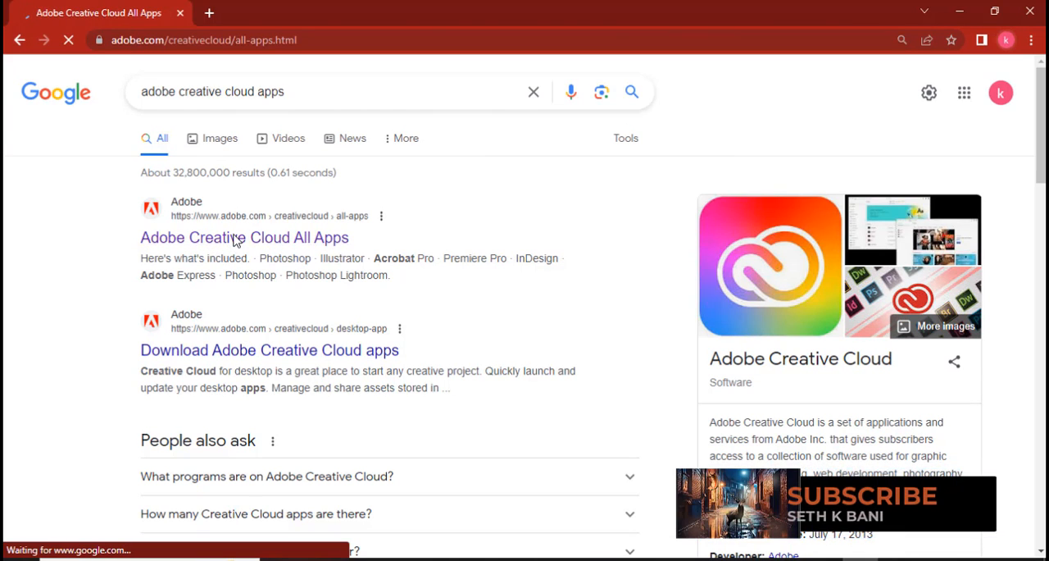
click(242, 236)
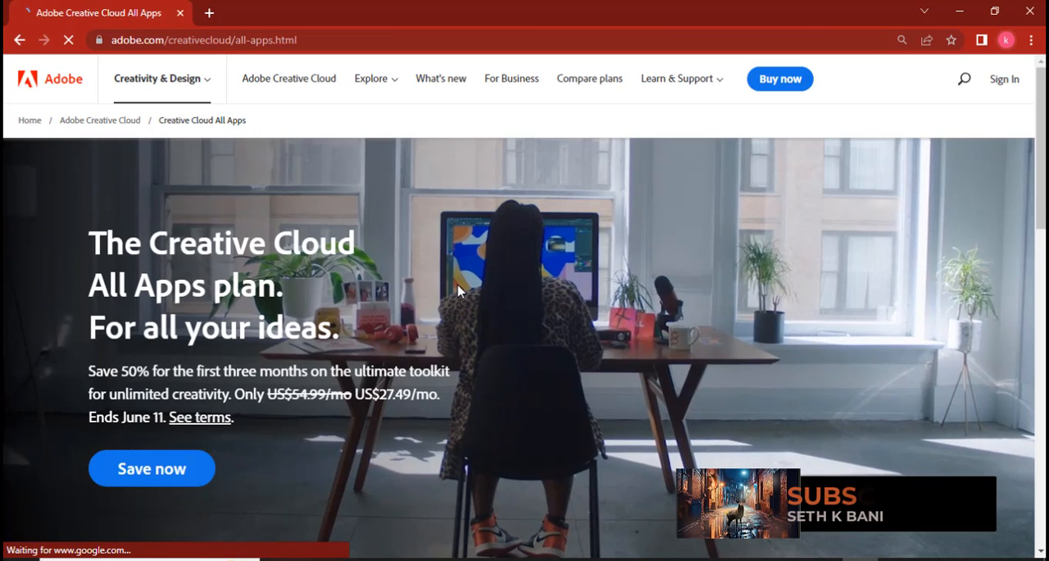
scroll(down, 3)
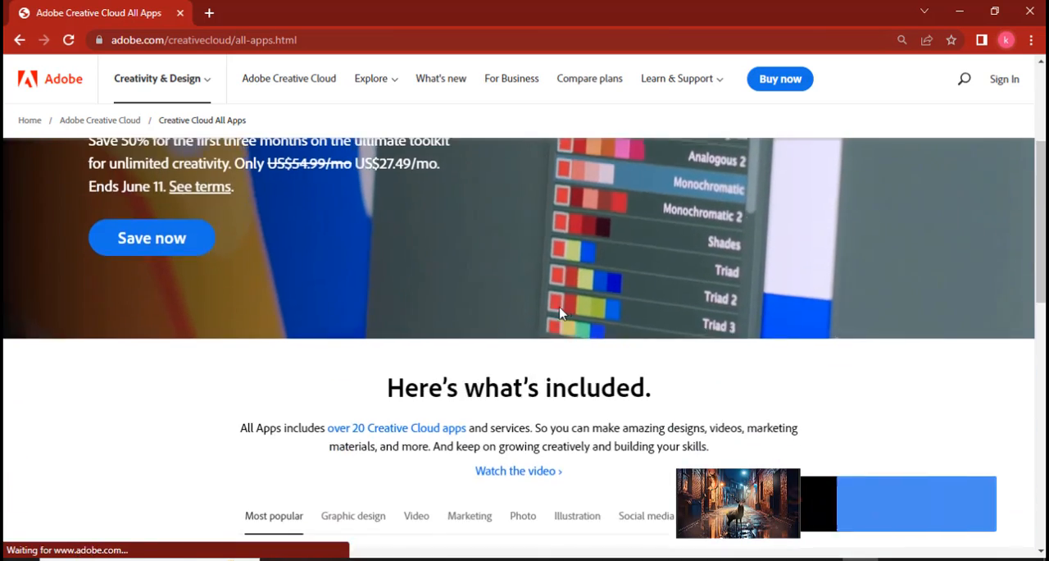
scroll(down, 3)
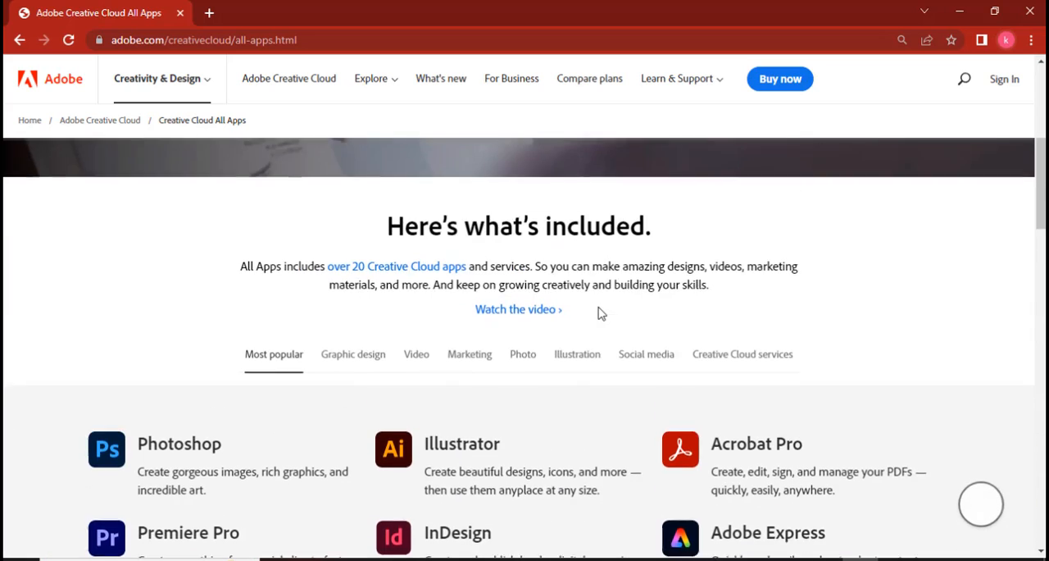
scroll(up, 3)
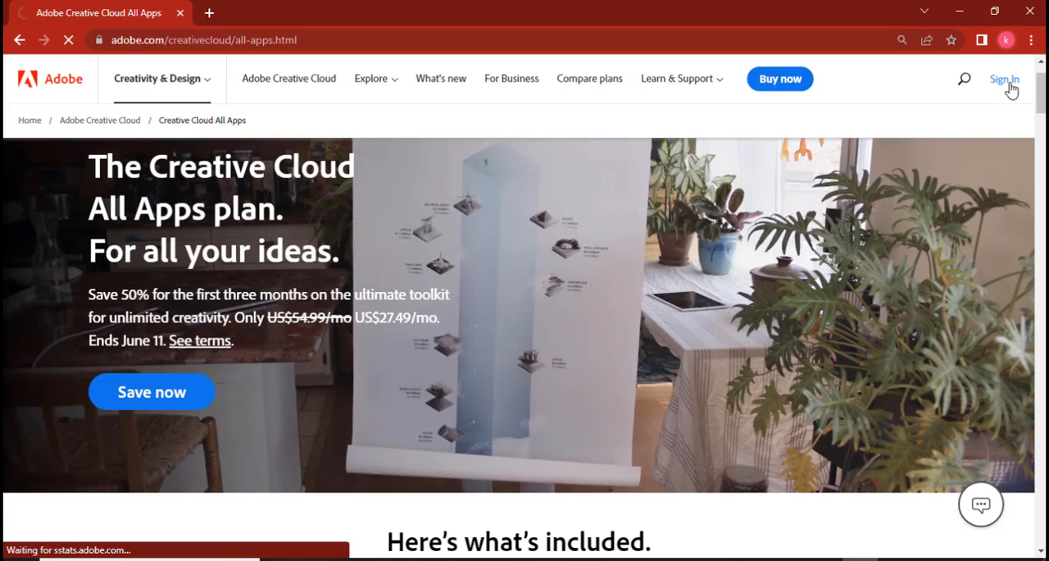
click(1003, 78)
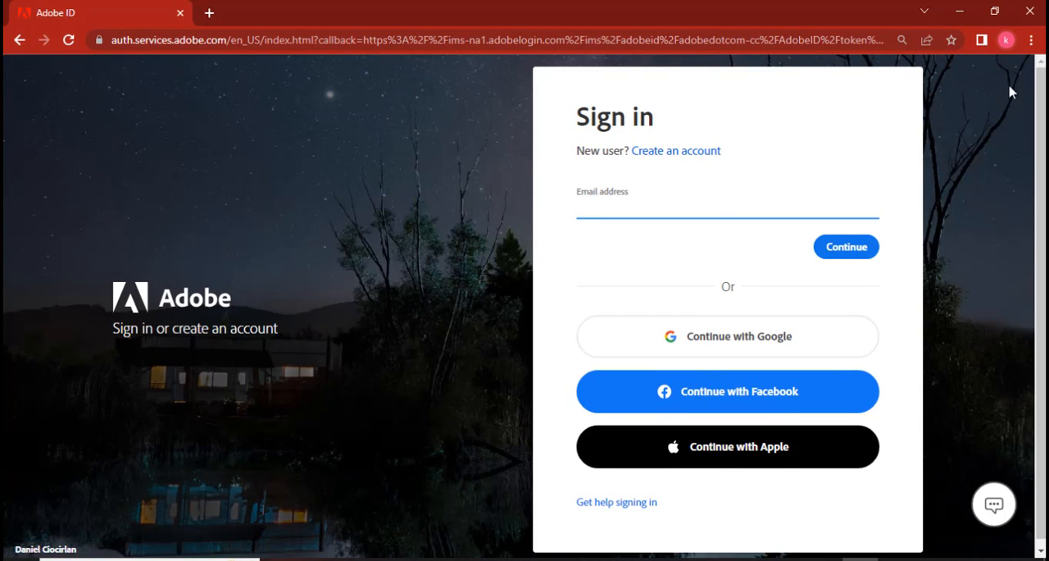
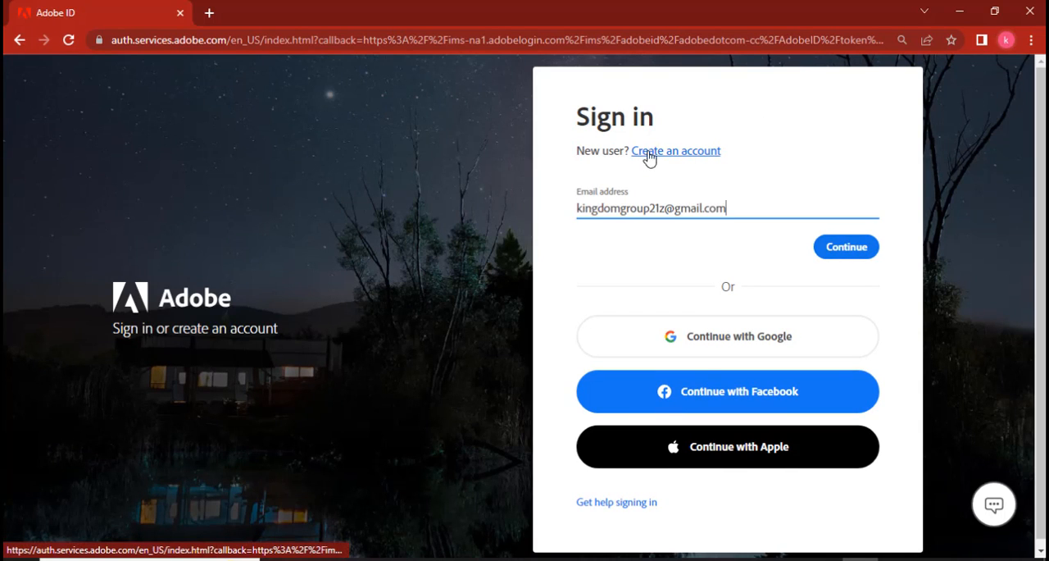
click(675, 150)
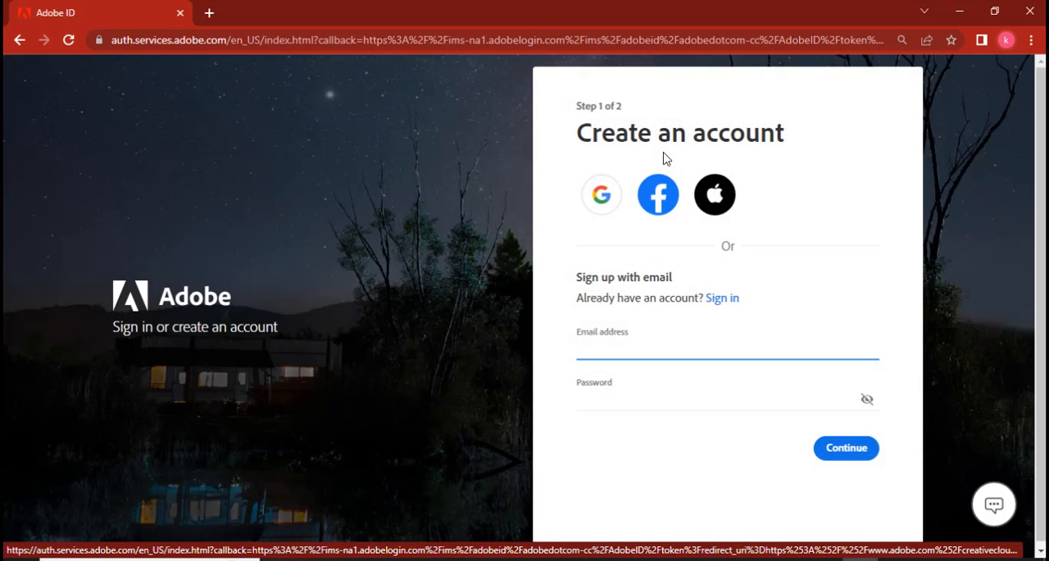
mouse_move(602, 195)
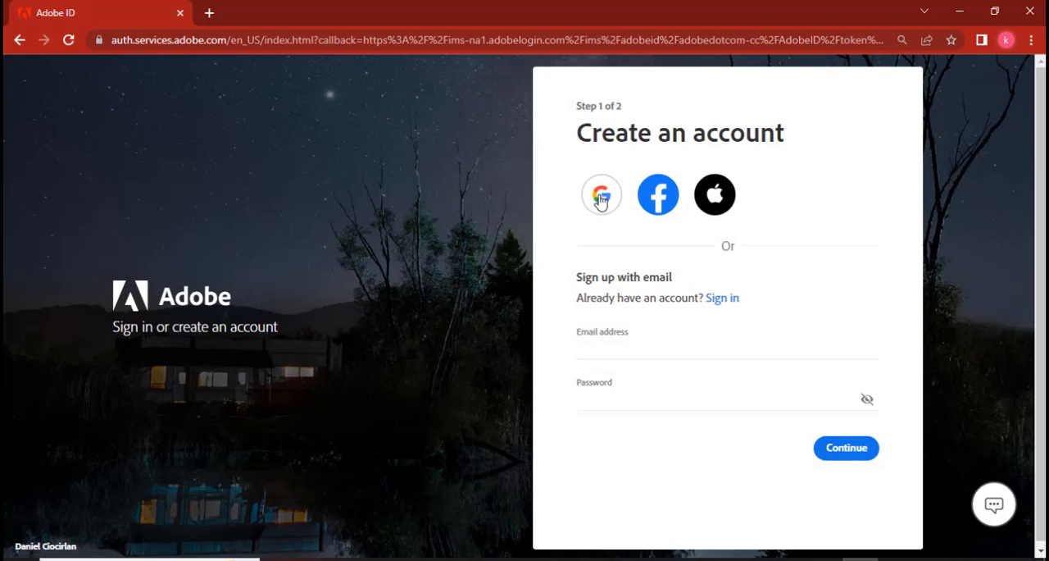
Choose Google sign-up and select the listed Google account to continue to Adobe.
click(602, 195)
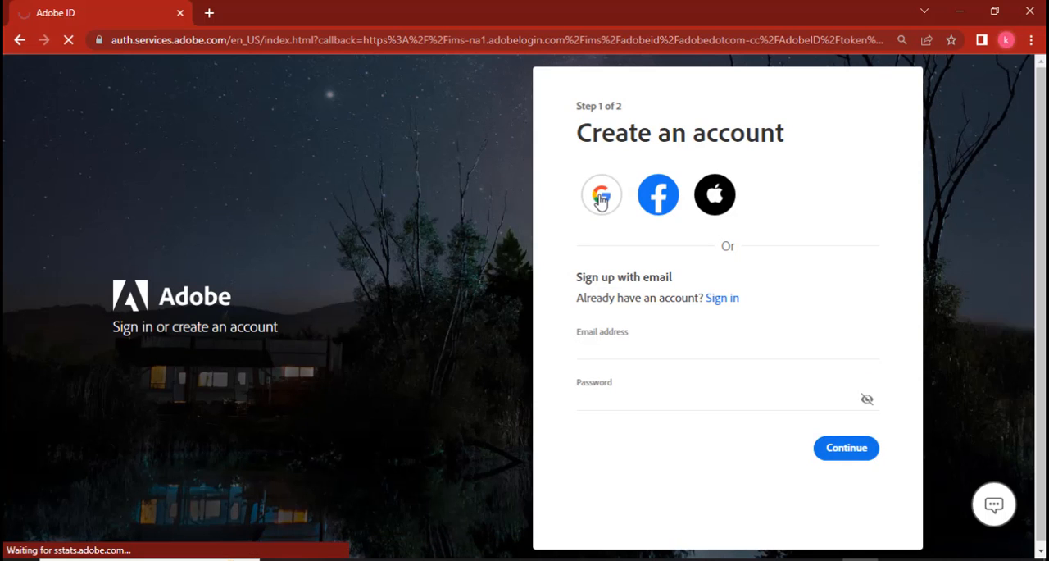
click(600, 195)
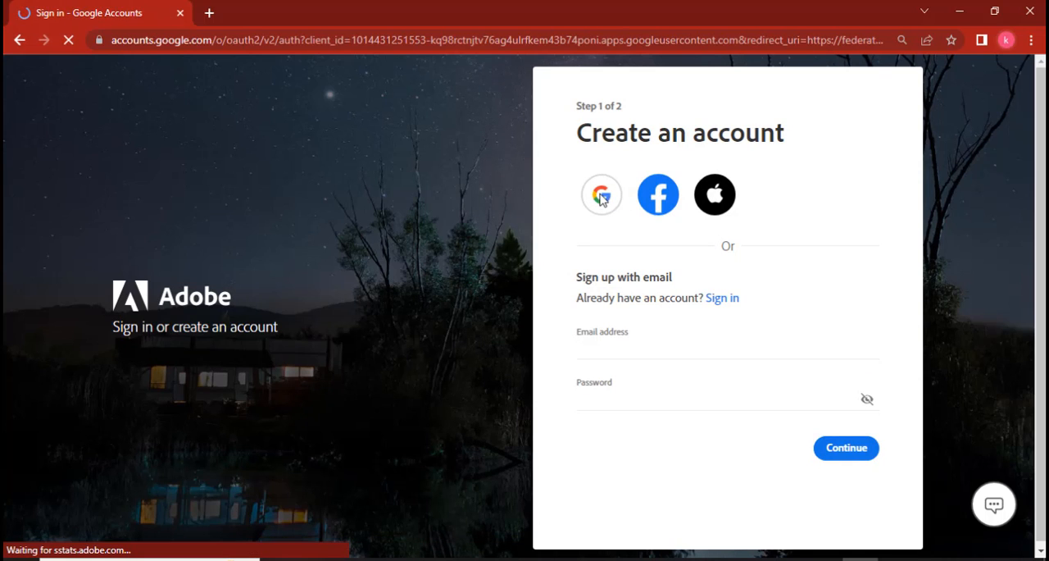
click(600, 195)
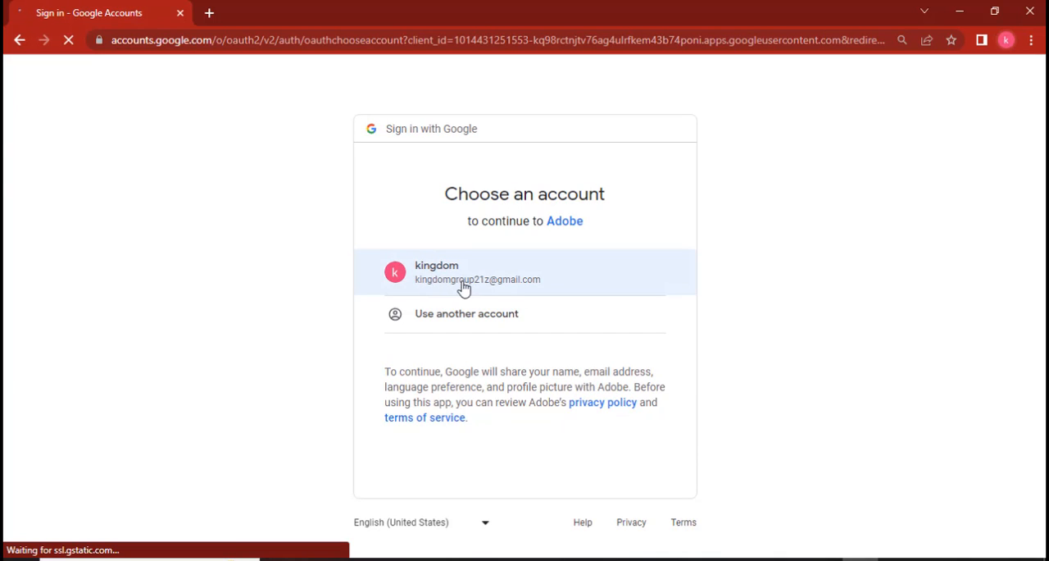
click(477, 272)
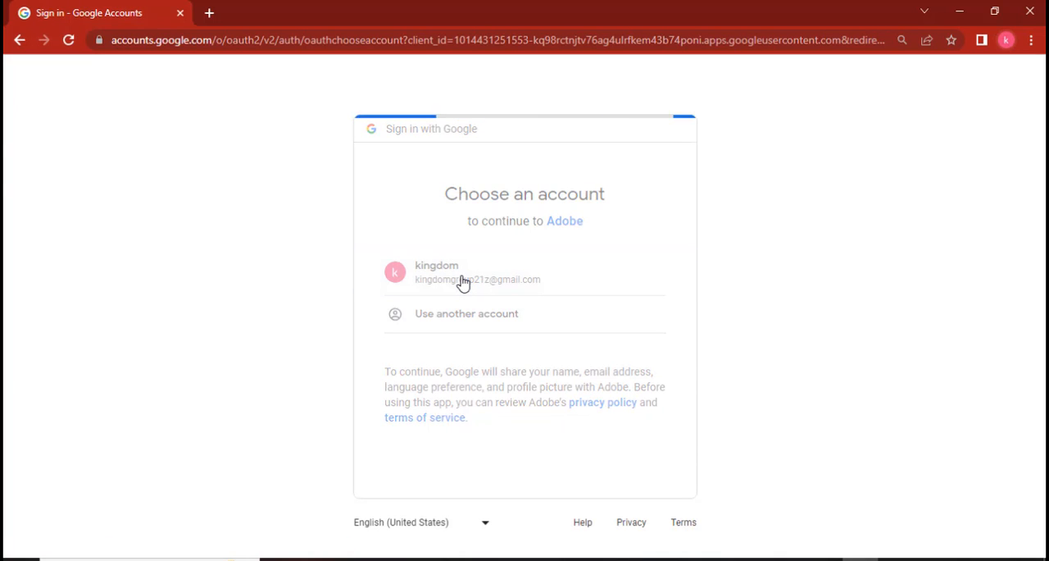
click(477, 272)
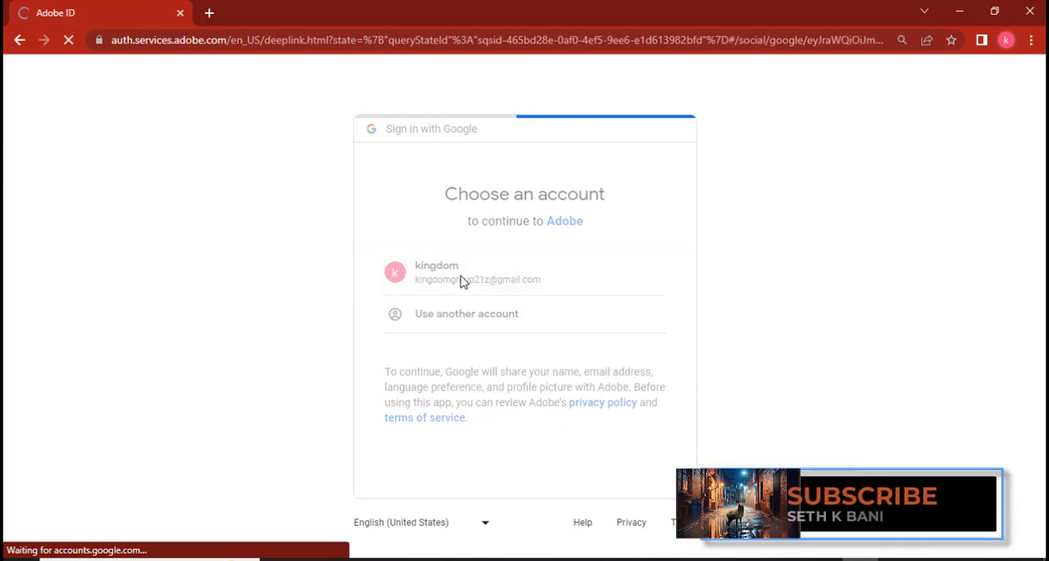
Fill in last name 'group' and birth date August 1990.
click(436, 272)
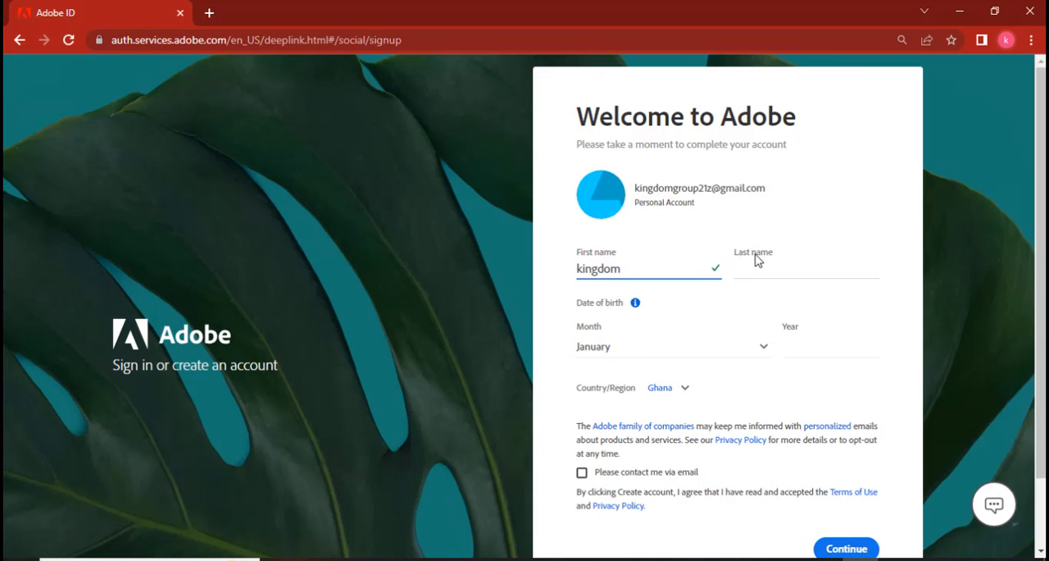
text(g)
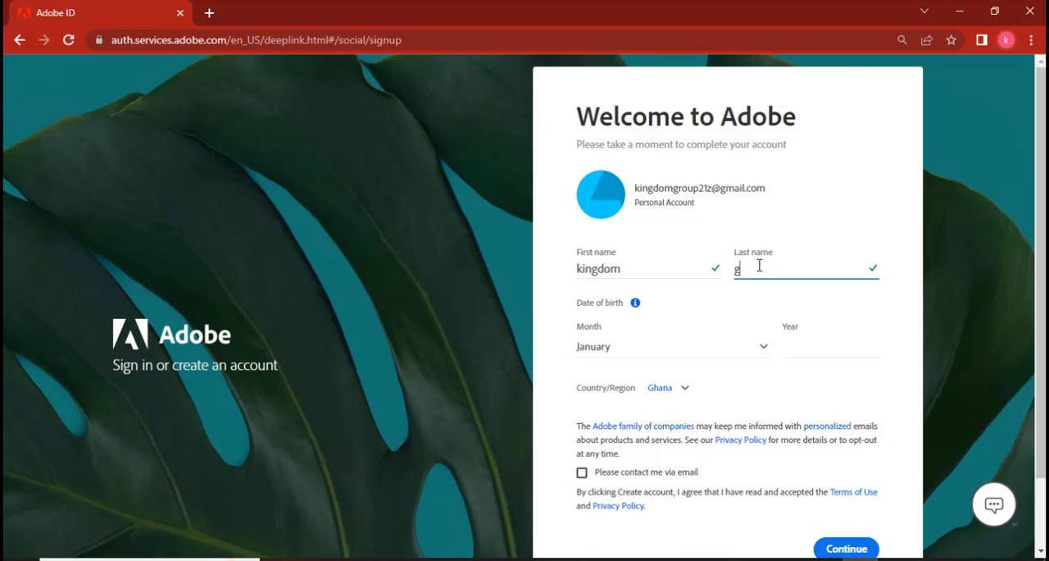
text(roup)
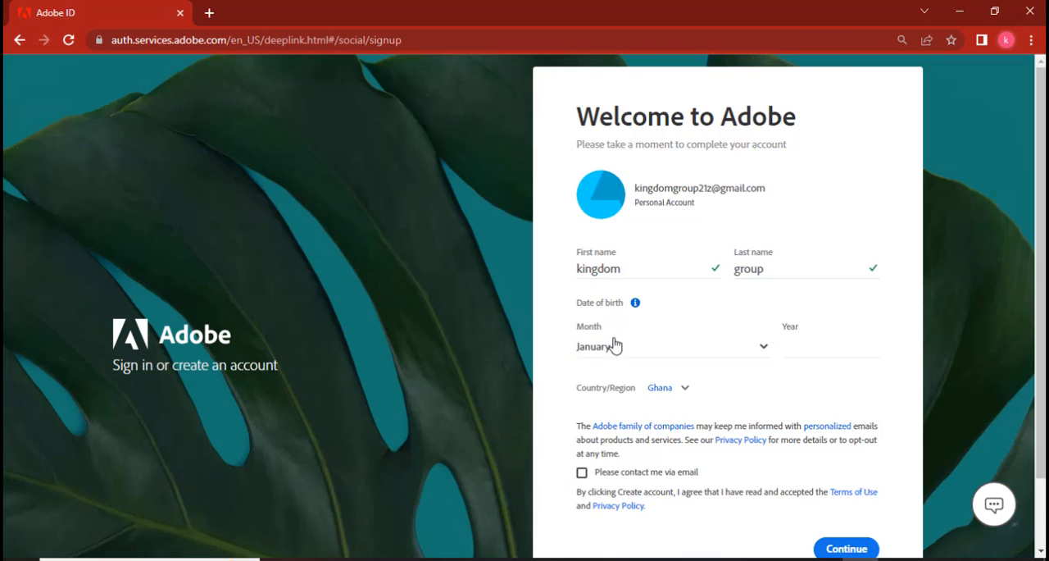
mouse_move(613, 335)
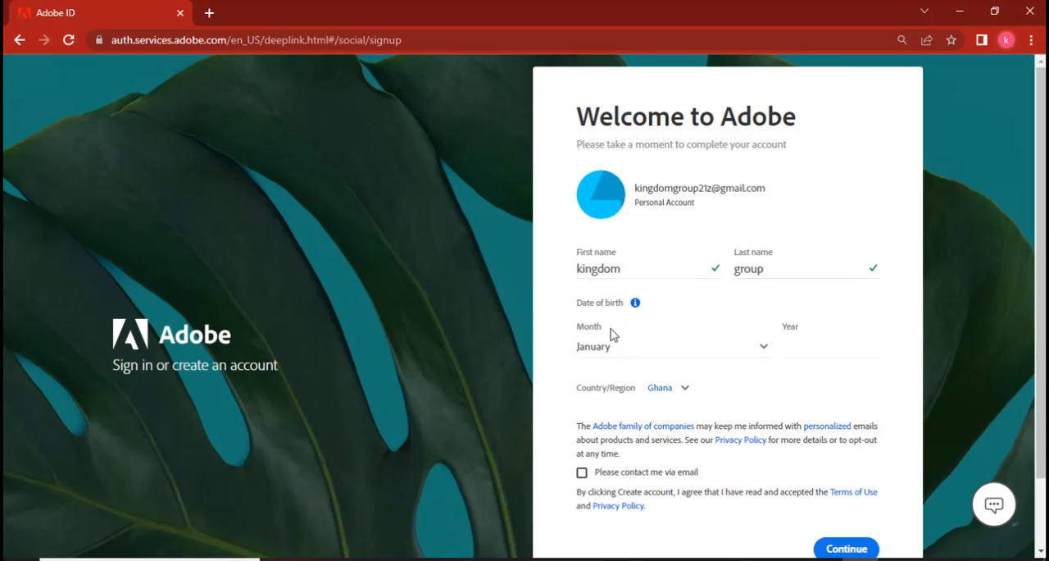
mouse_move(617, 361)
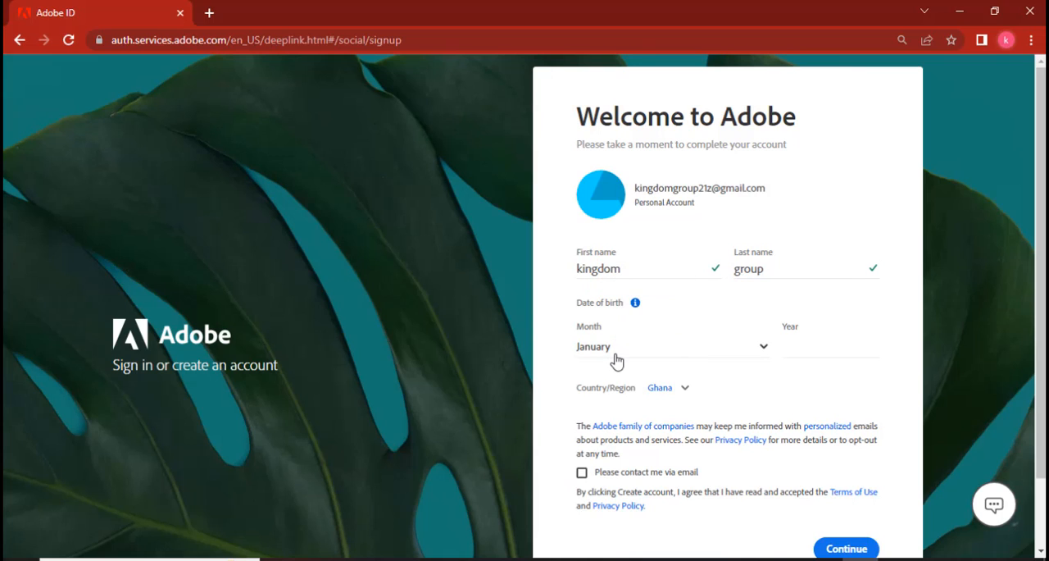
click(672, 346)
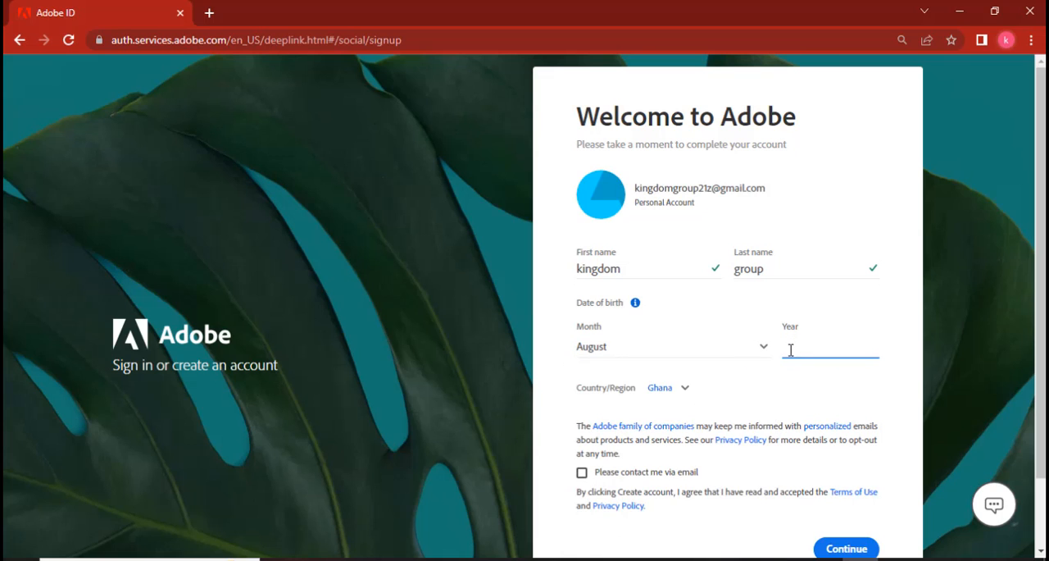
text(1990)
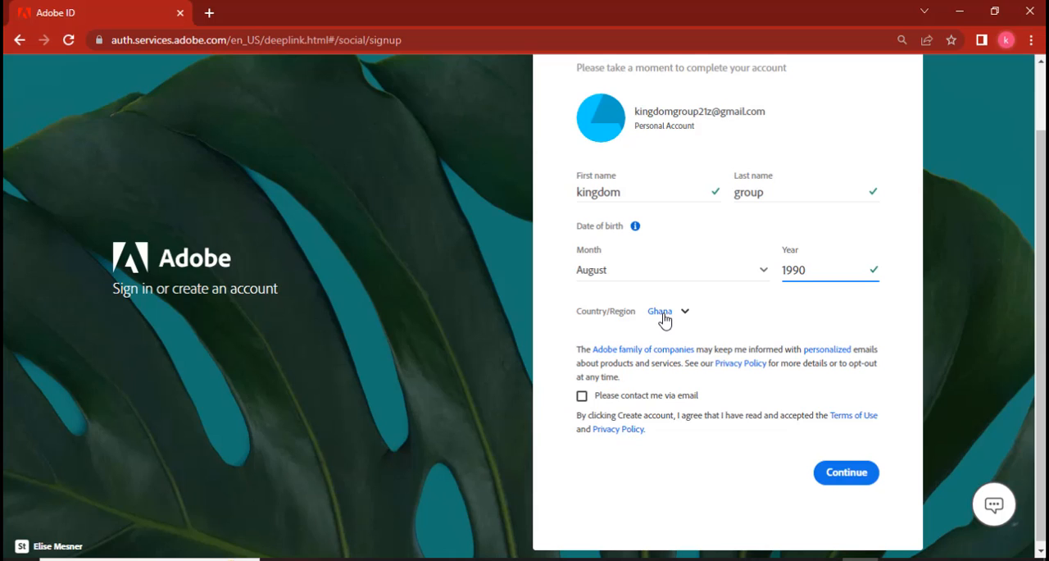
mouse_move(669, 321)
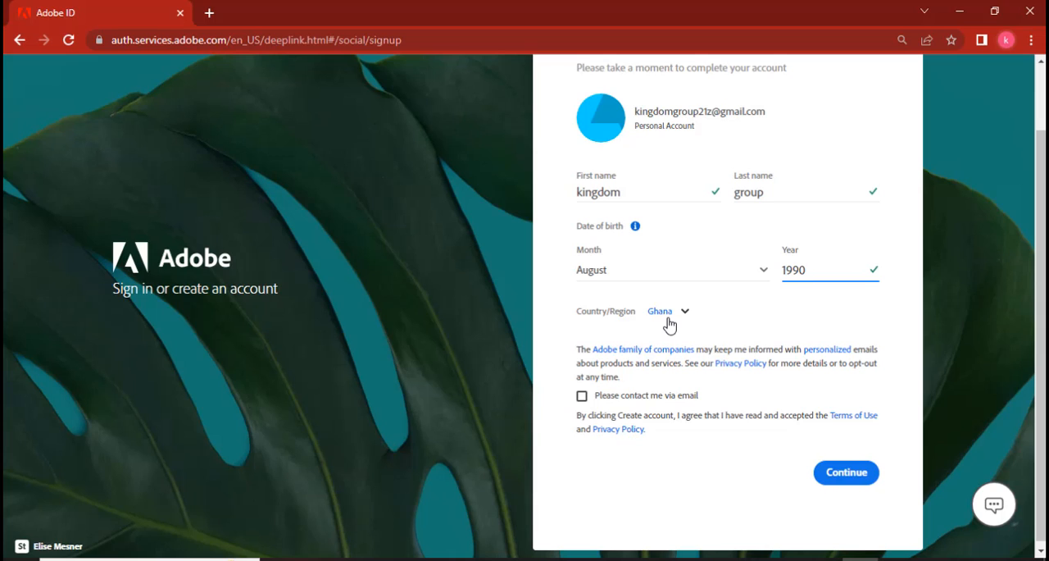
Set Country/Region to United States and submit the account details.
click(669, 310)
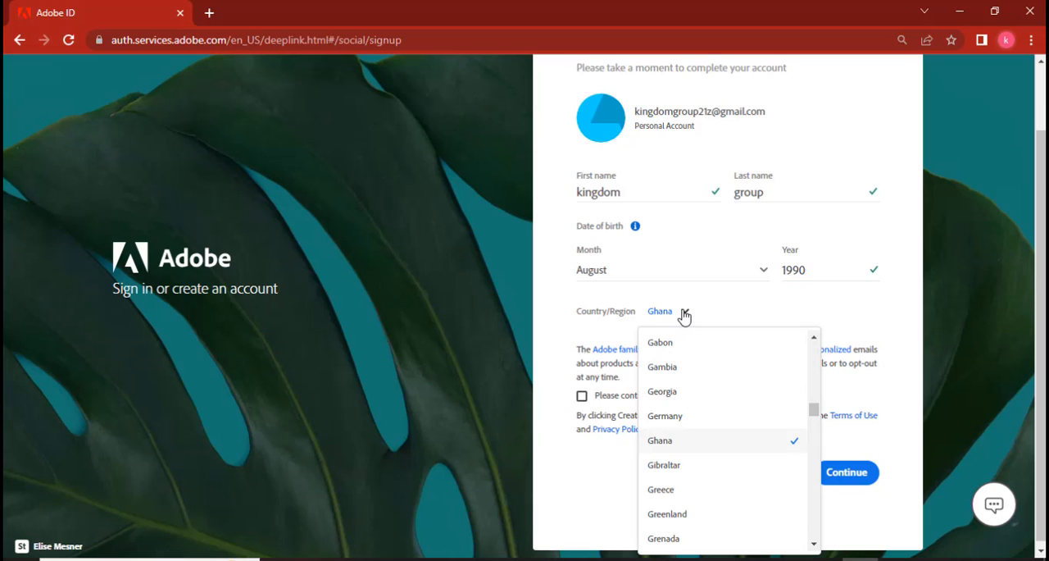
scroll(down, 3)
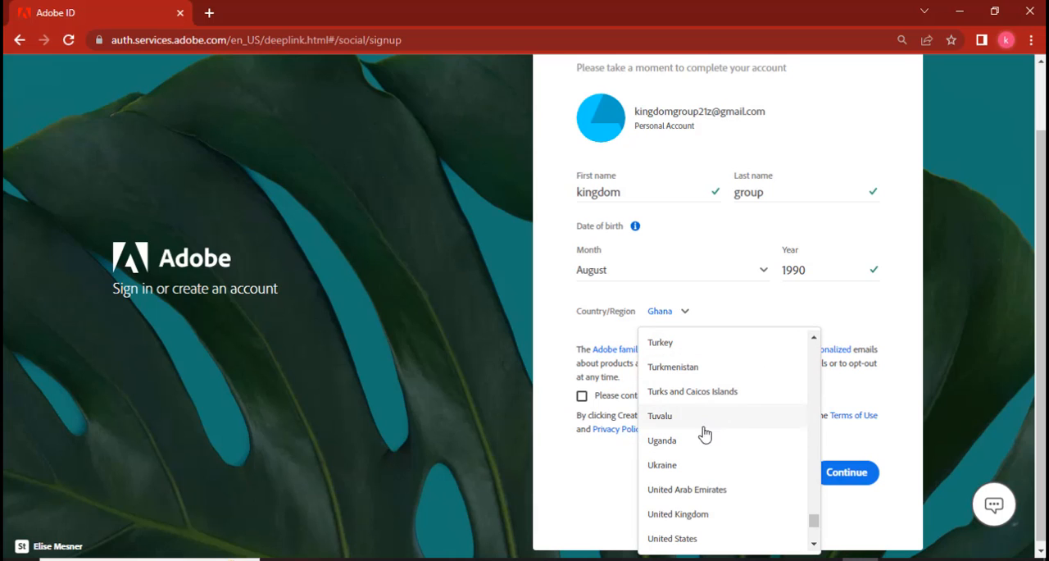
scroll(down, 3)
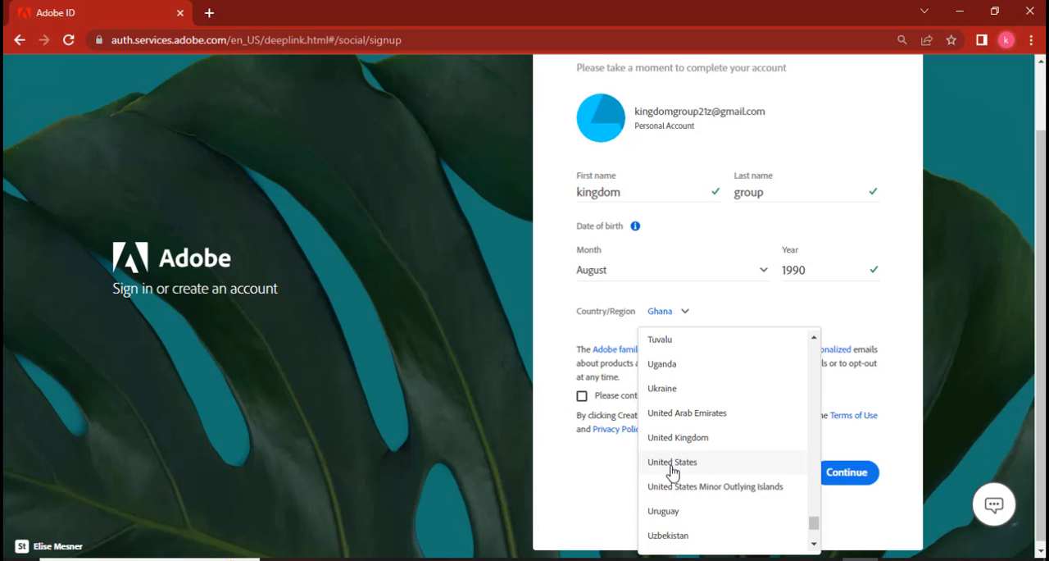
click(672, 462)
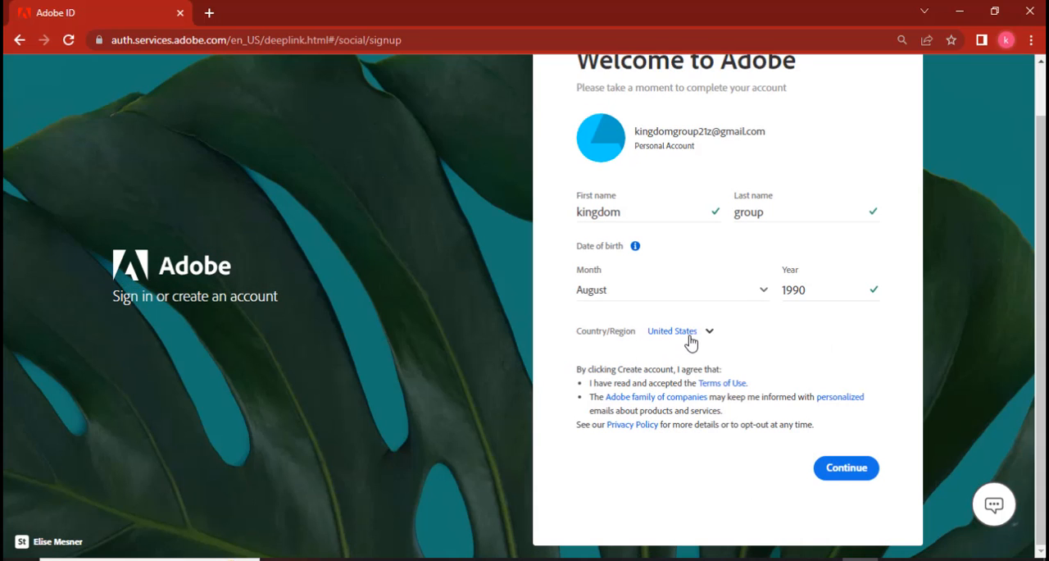
mouse_move(823, 501)
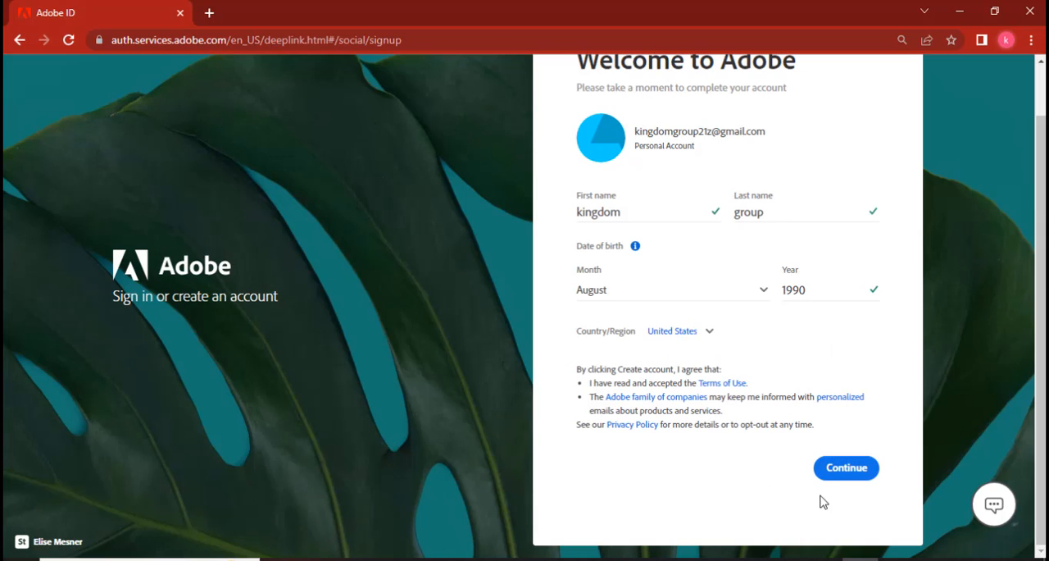
click(846, 467)
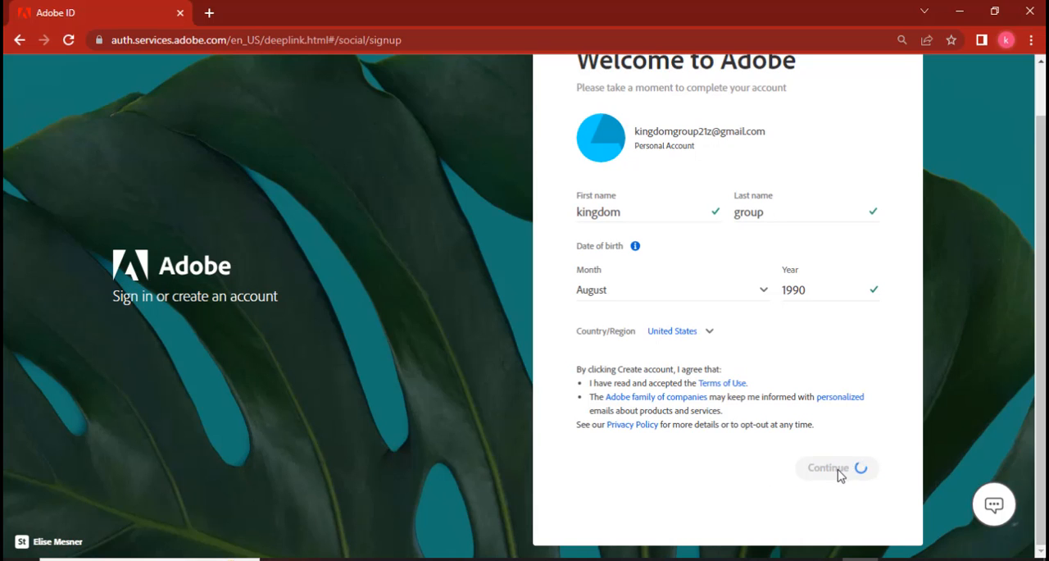
click(836, 467)
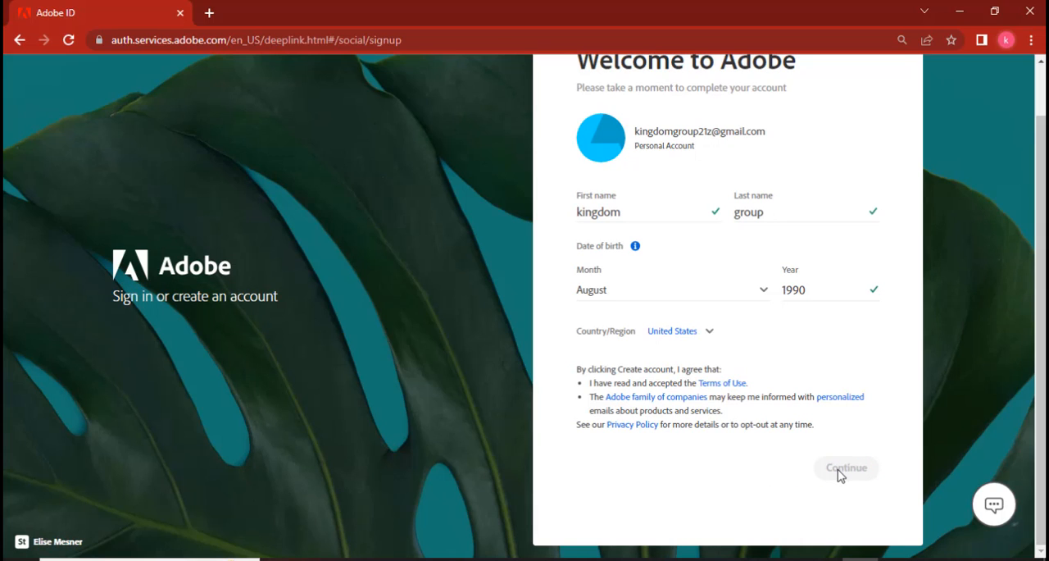
click(845, 467)
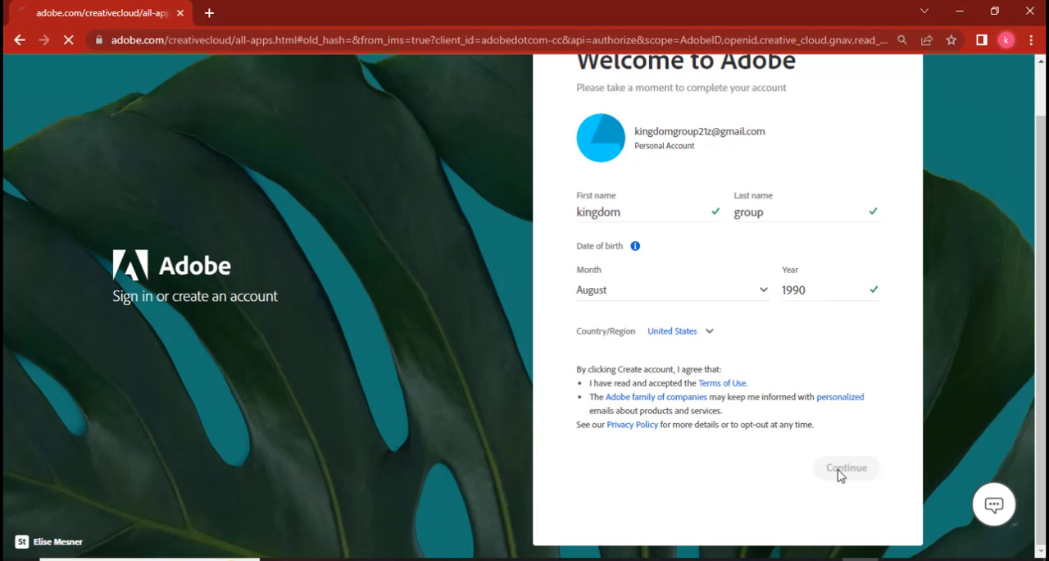
Scroll the Creative Cloud All Apps page down to the 'Great design starts here.' free trial section.
click(846, 467)
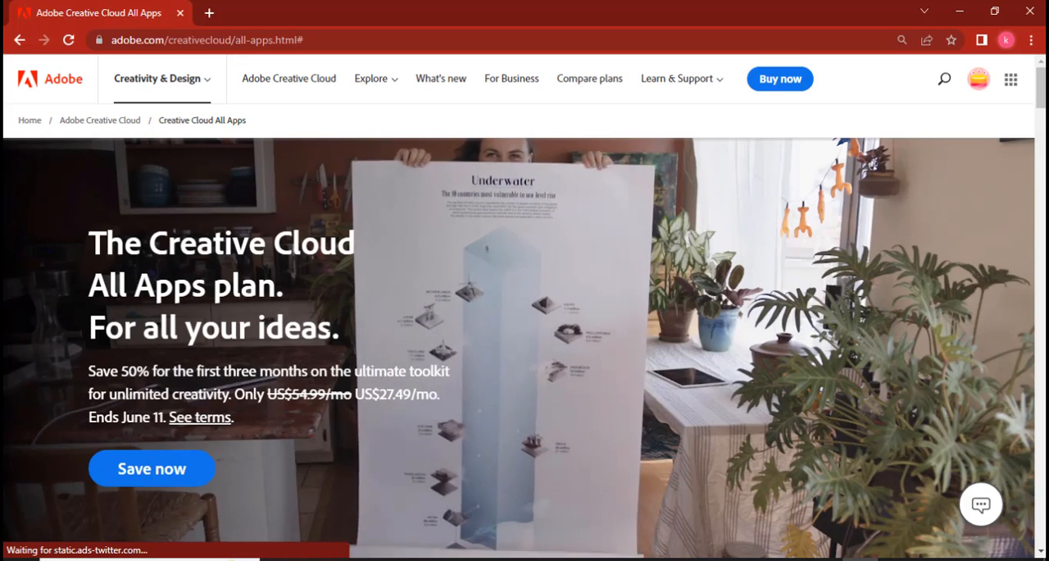
scroll(down, 3)
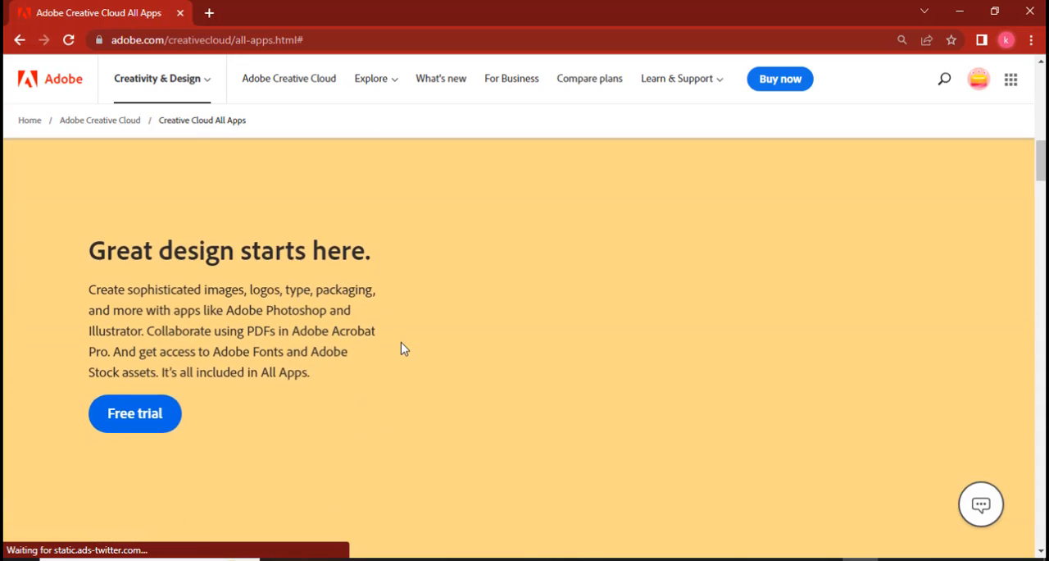
scroll(down, 3)
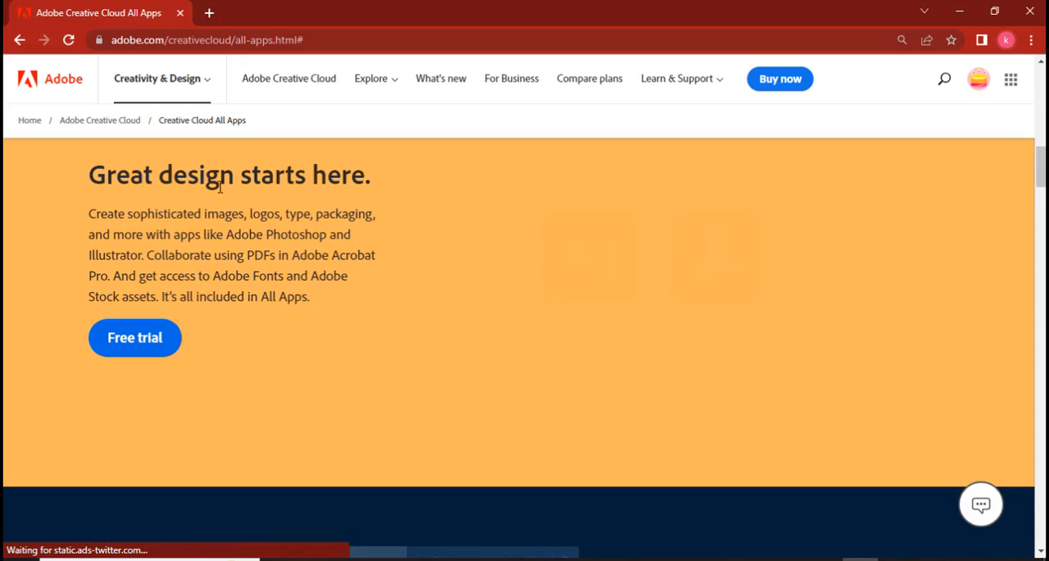
mouse_move(135, 338)
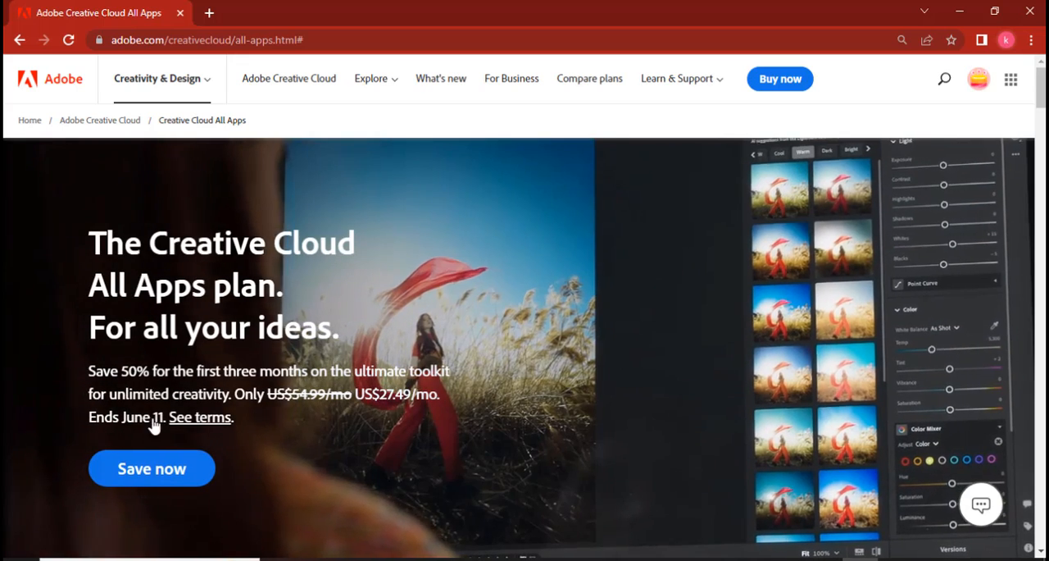
scroll(down, 3)
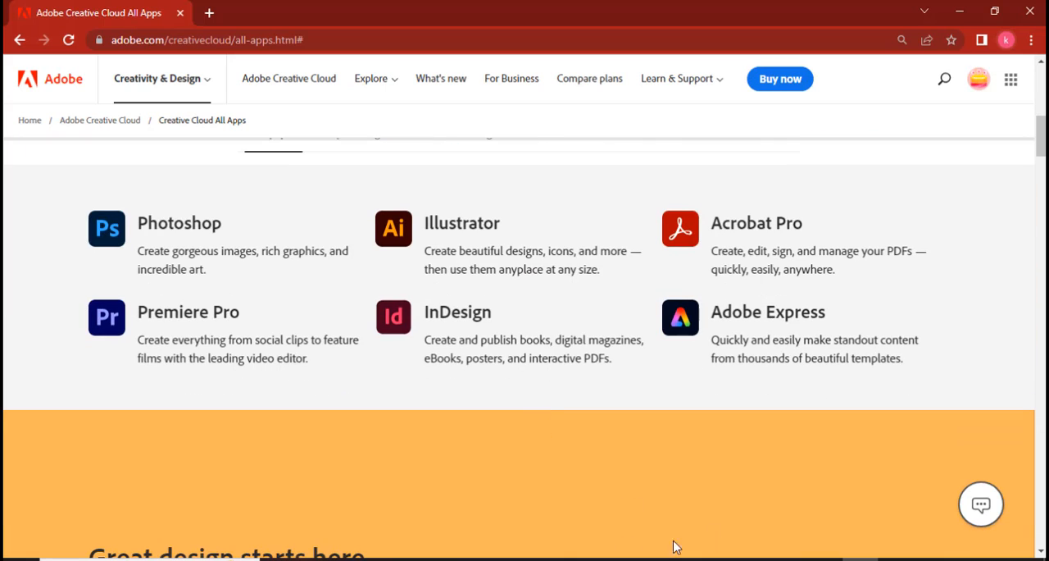
scroll(down, 3)
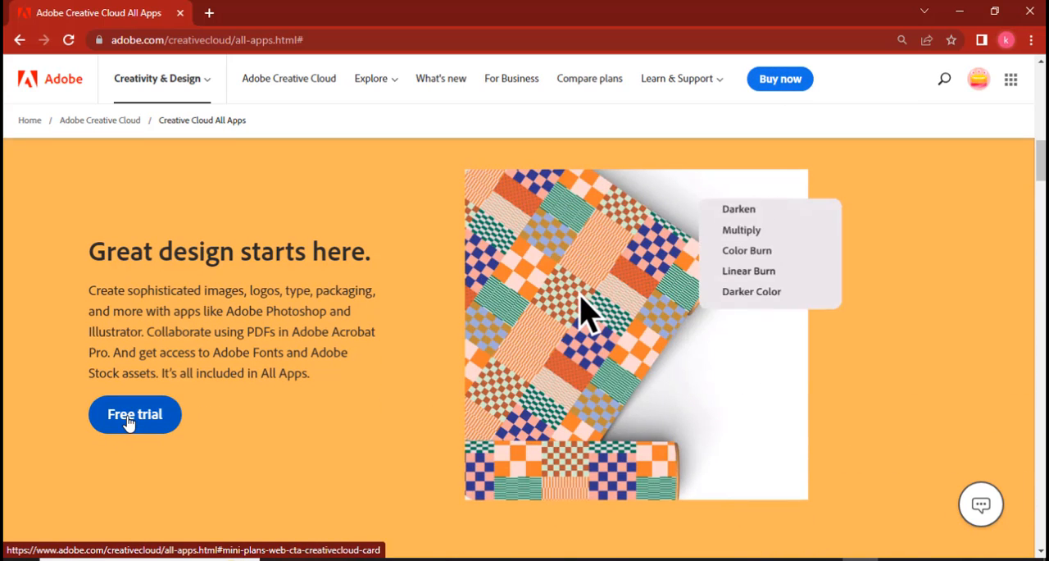
Start the Creative Cloud free trial and view the Teams plan options.
click(134, 413)
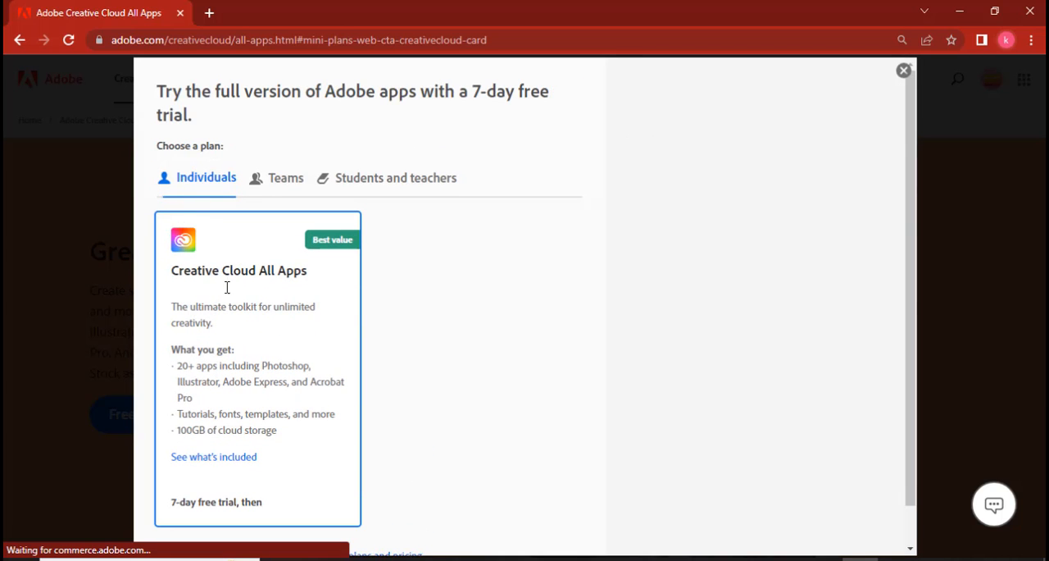
scroll(down, 3)
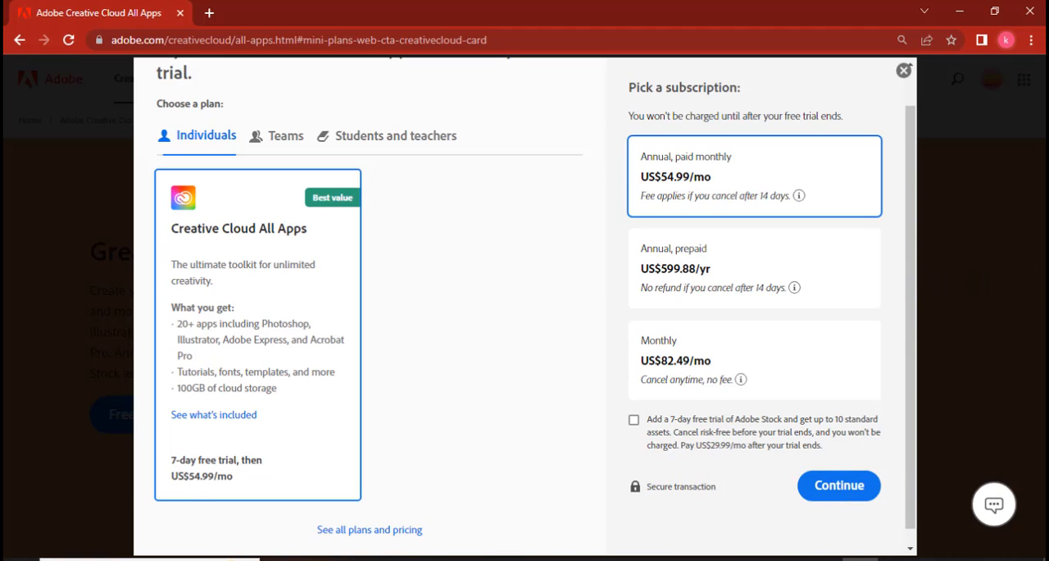
mouse_move(174, 472)
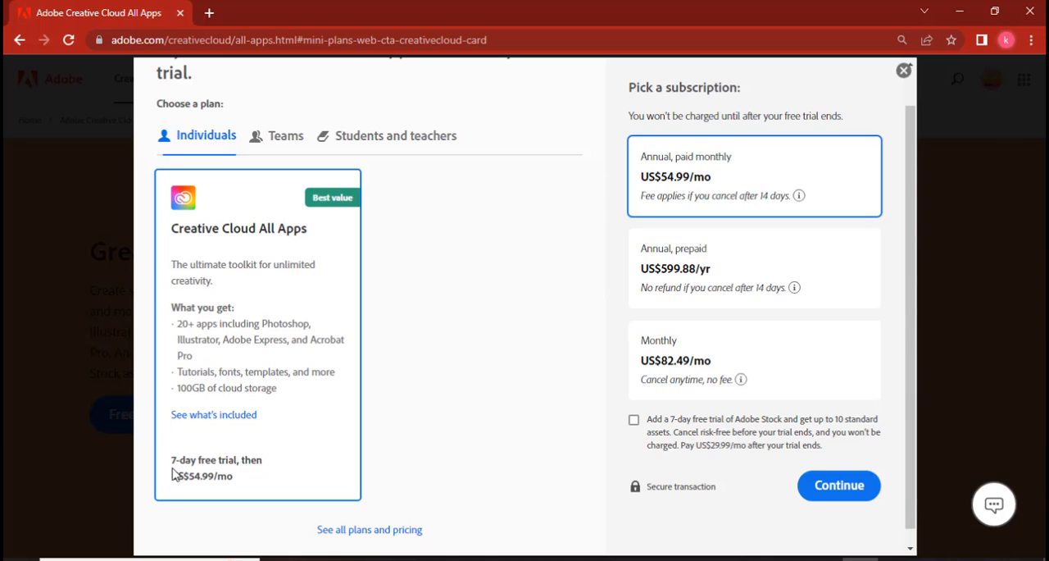
mouse_move(171, 474)
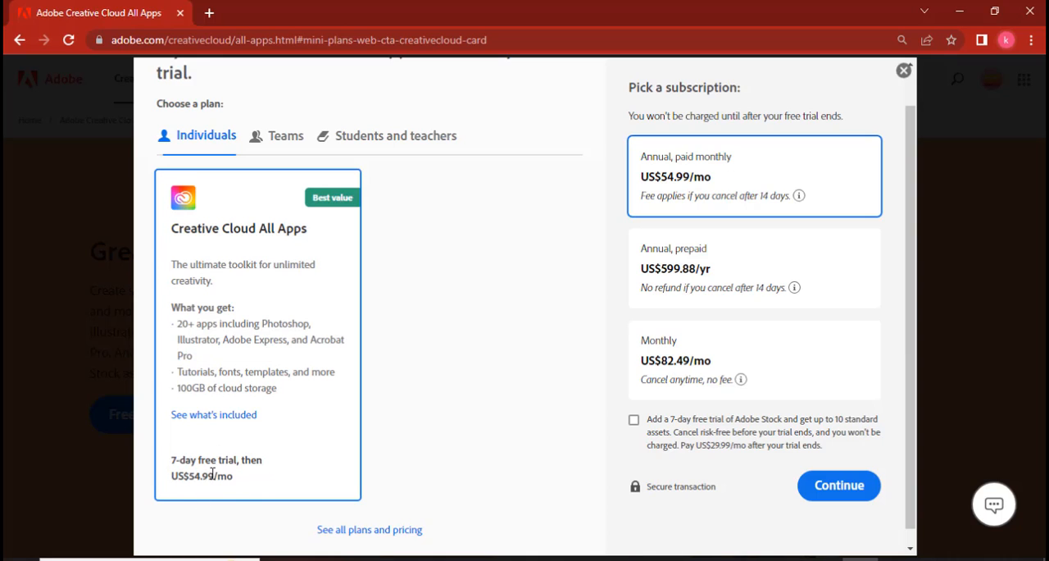
mouse_move(170, 466)
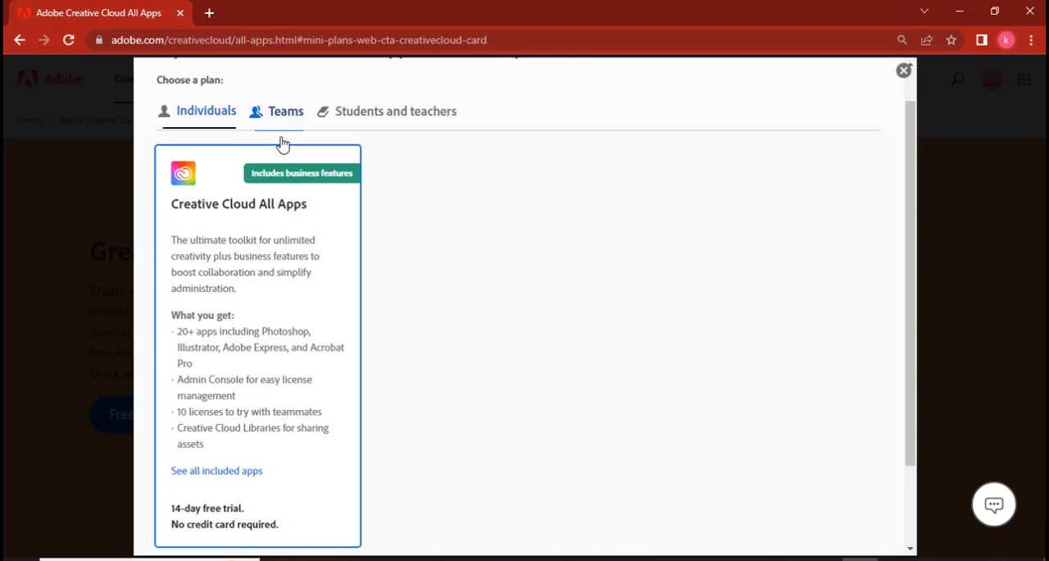
Select the Creative Cloud All Apps teams plan and continue to the 14-day trial sign-up.
click(285, 111)
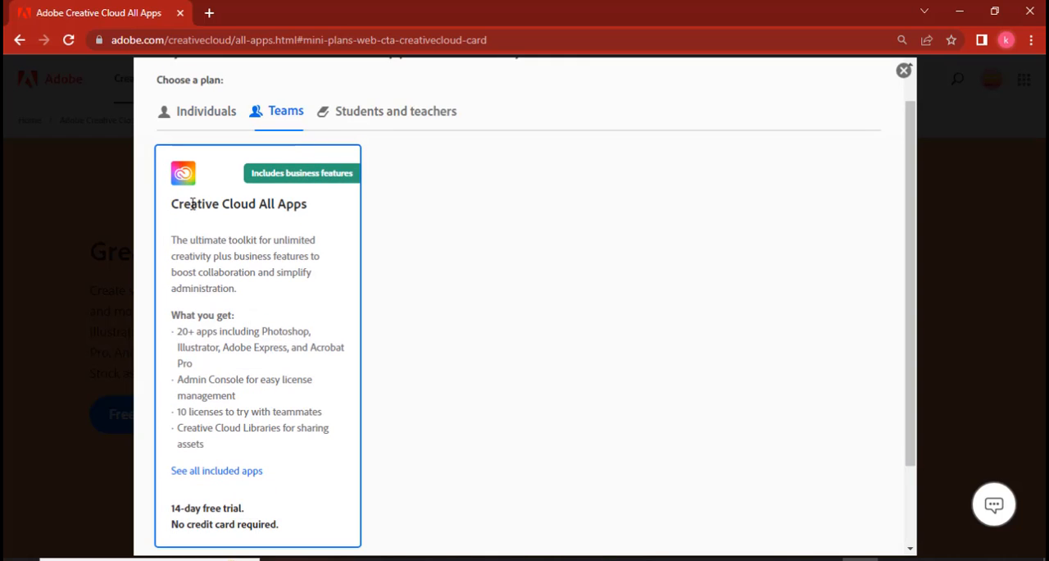
scroll(down, 3)
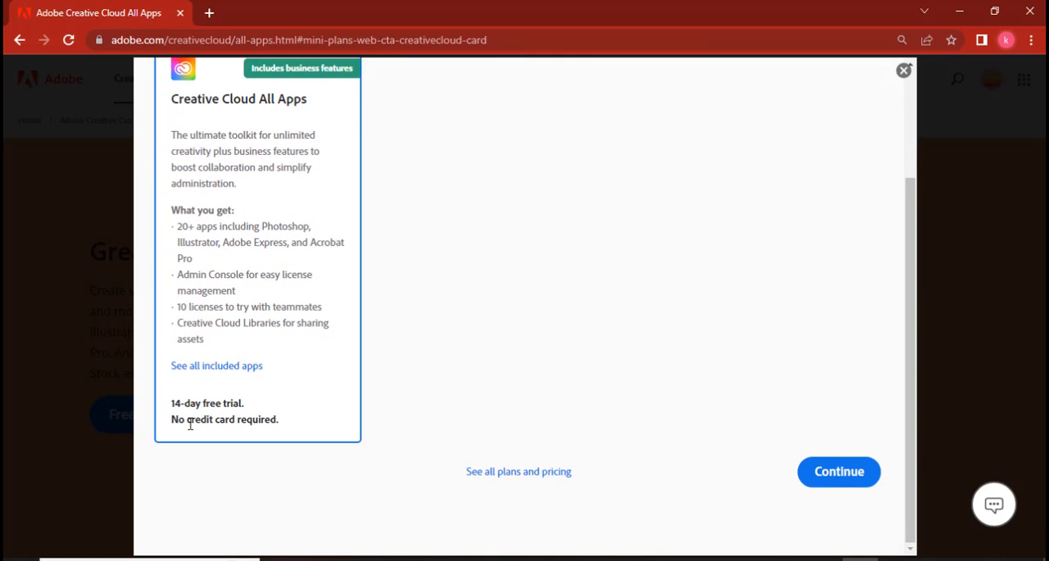
mouse_move(193, 435)
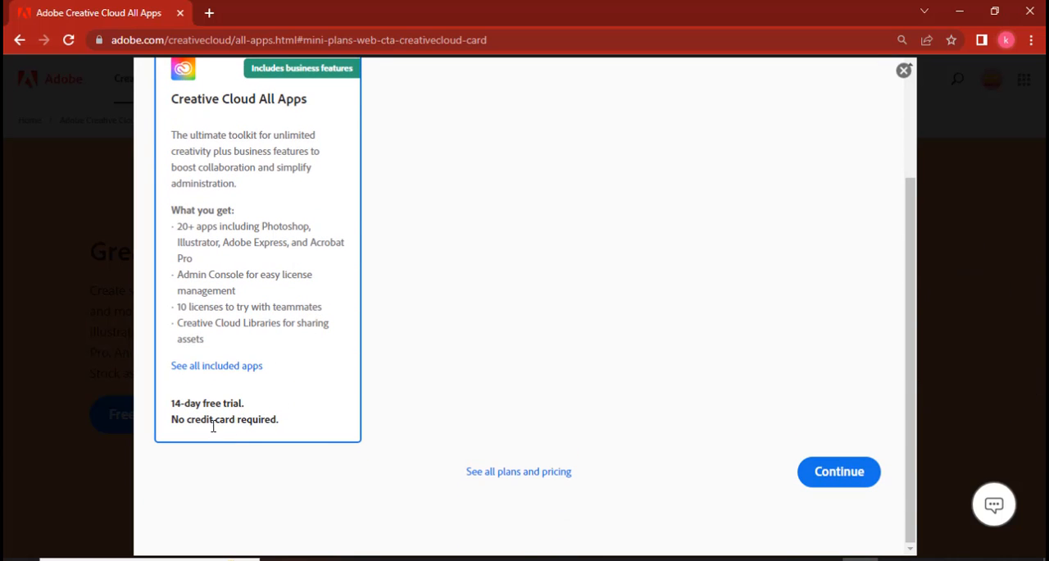
mouse_move(839, 472)
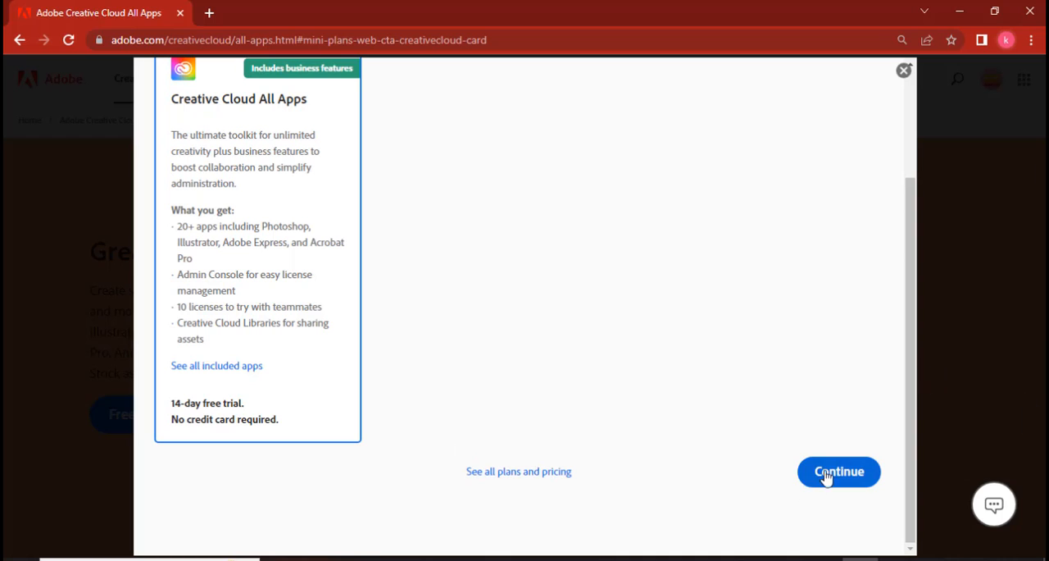
click(839, 472)
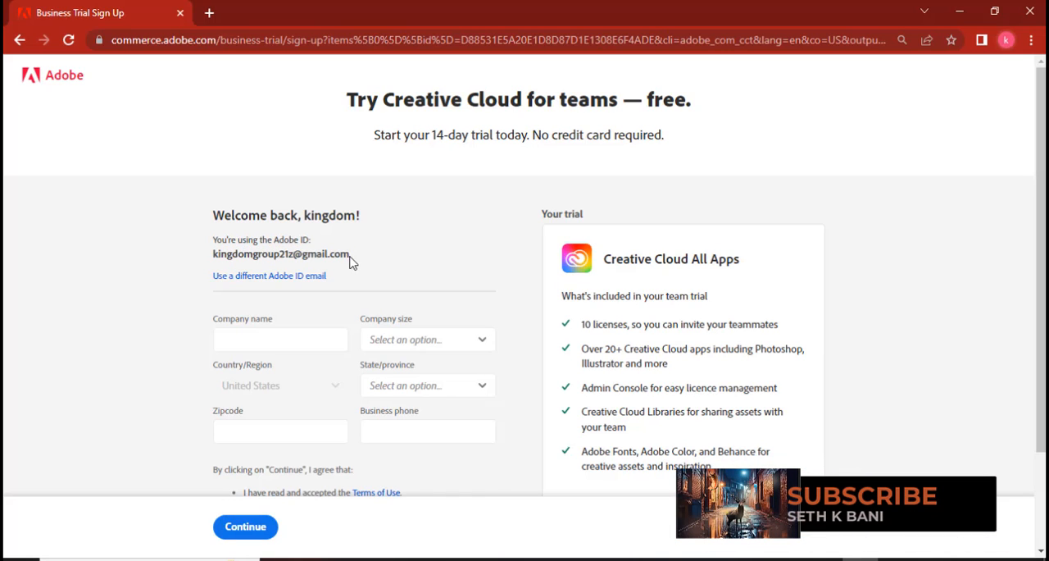
Enter company name Kingdom and set company size to 1-9.
double_click(280, 253)
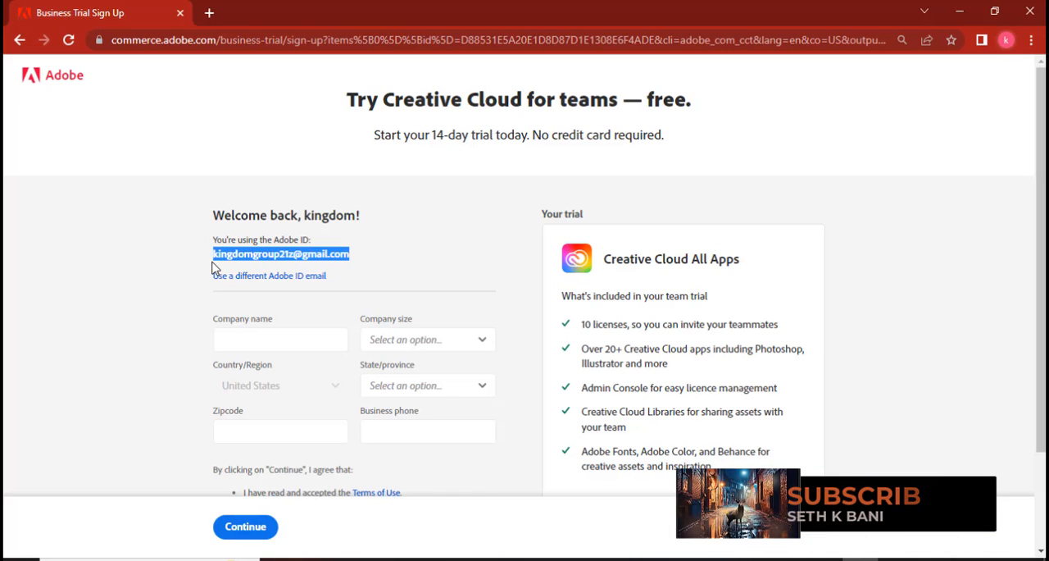
scroll(down, 3)
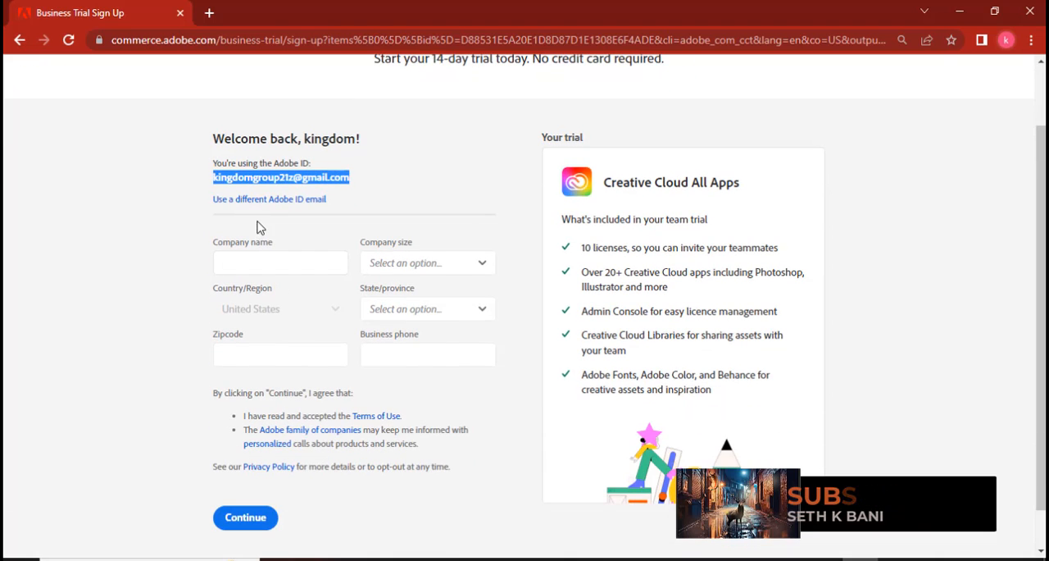
click(278, 263)
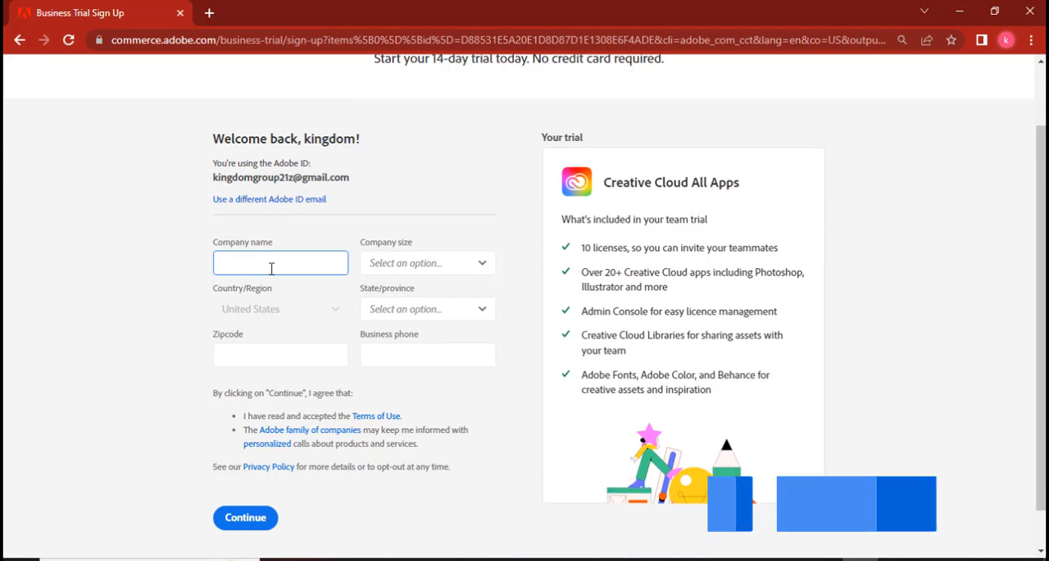
text(Kingdom)
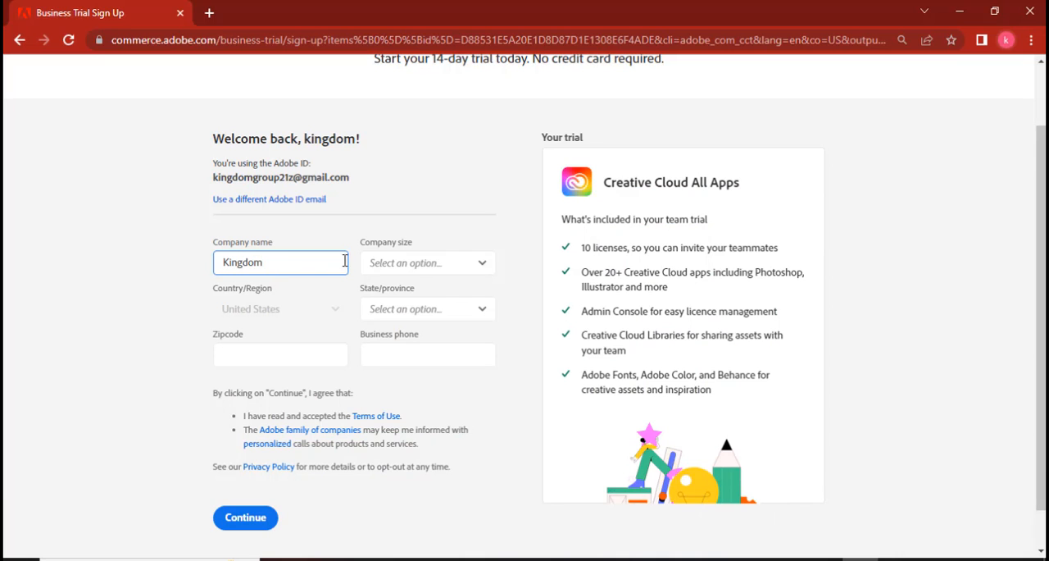
click(426, 262)
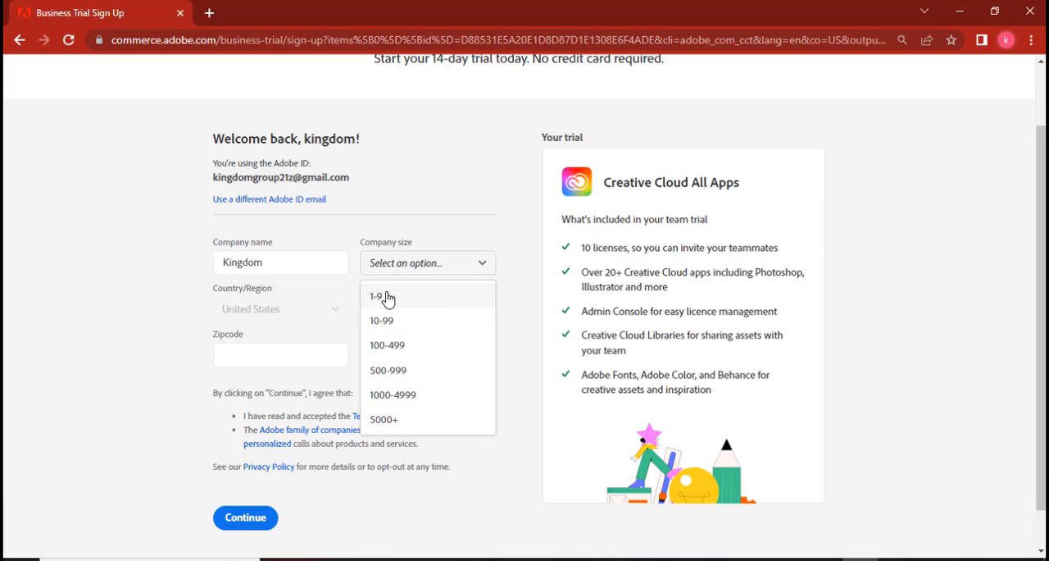
click(375, 295)
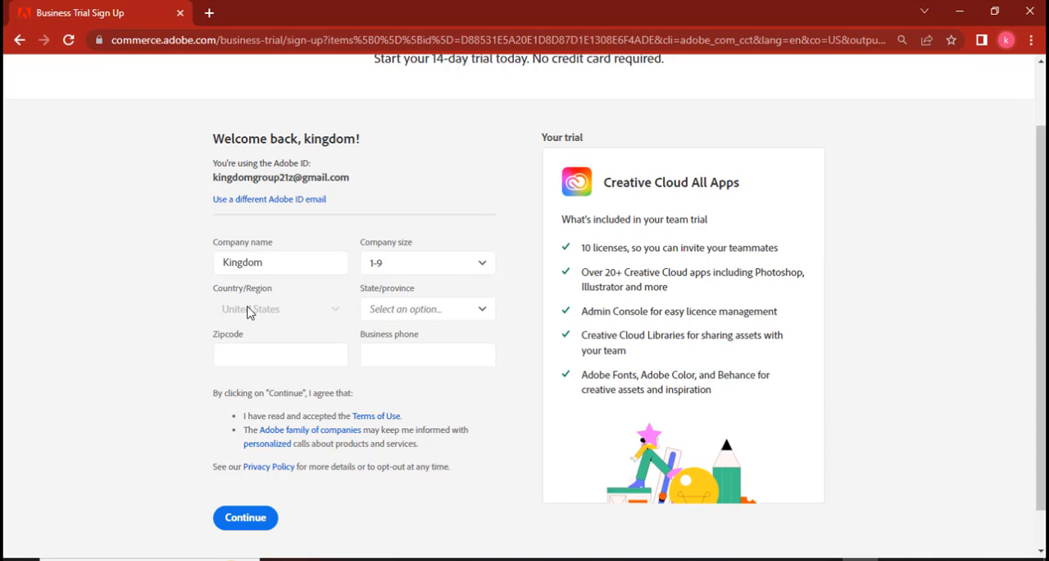
mouse_move(250, 315)
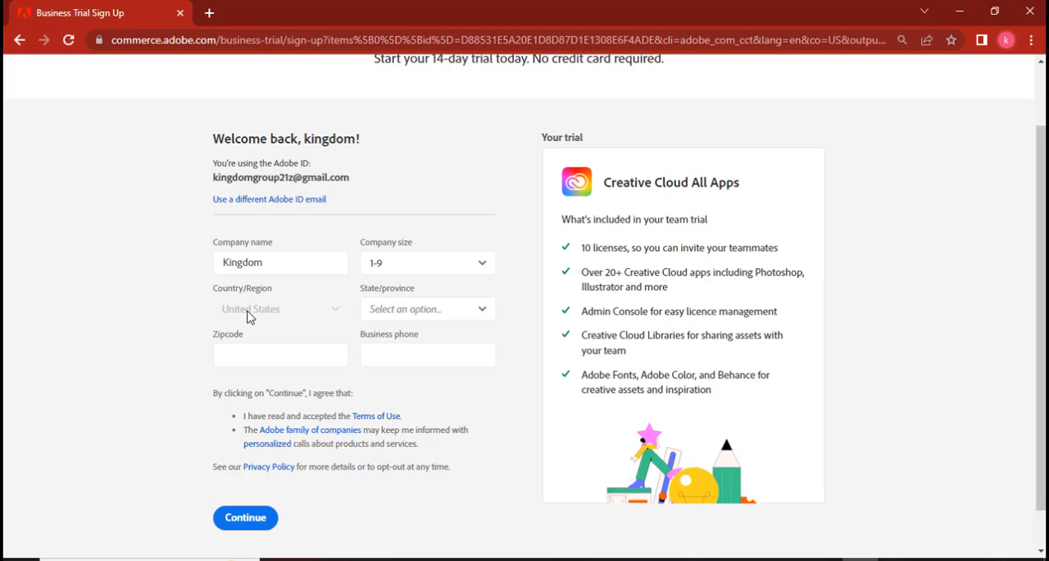
mouse_move(239, 318)
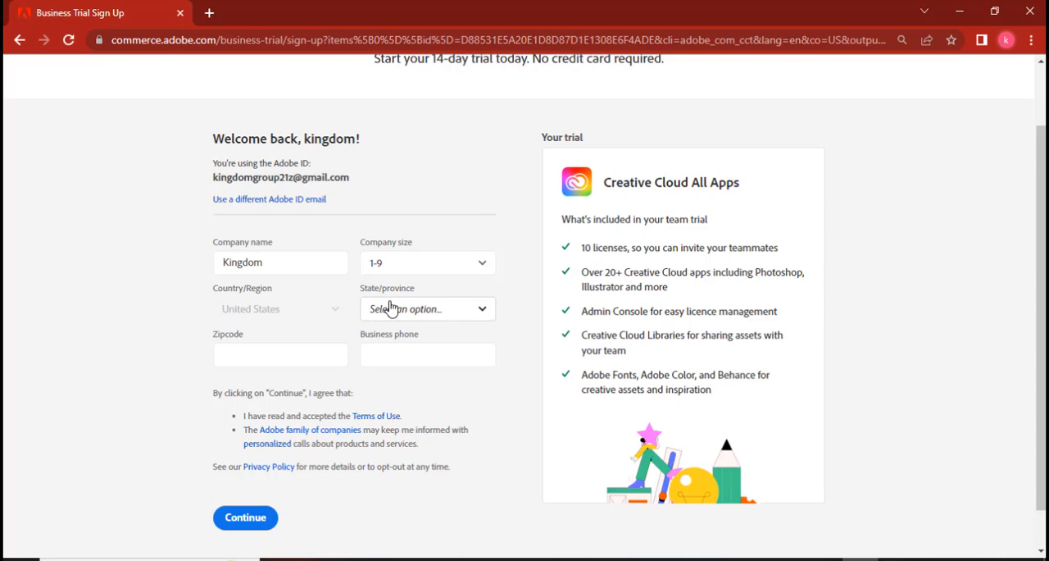
Set the State/province to Alaska.
click(426, 309)
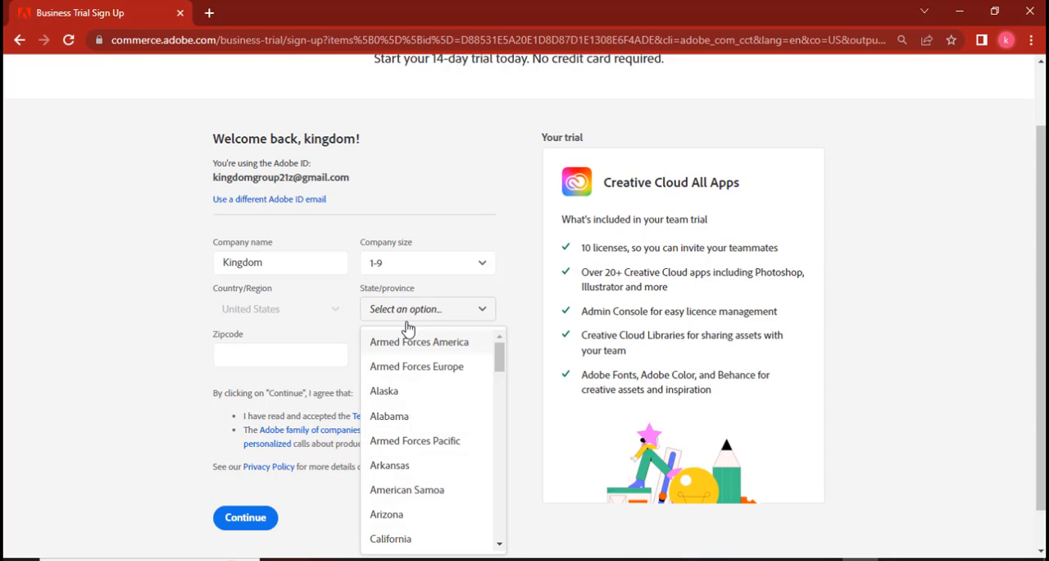
click(384, 390)
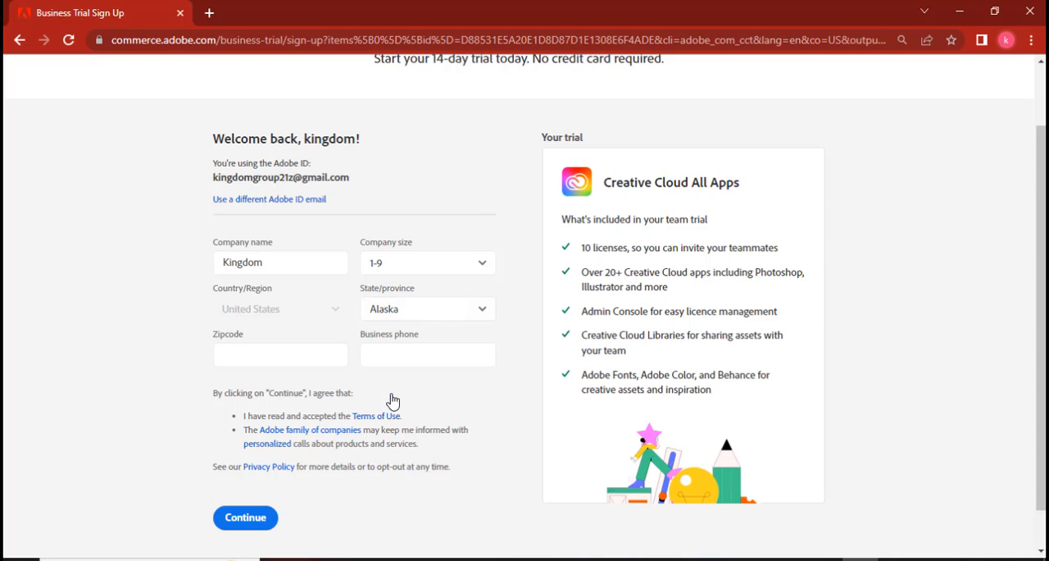
mouse_move(397, 320)
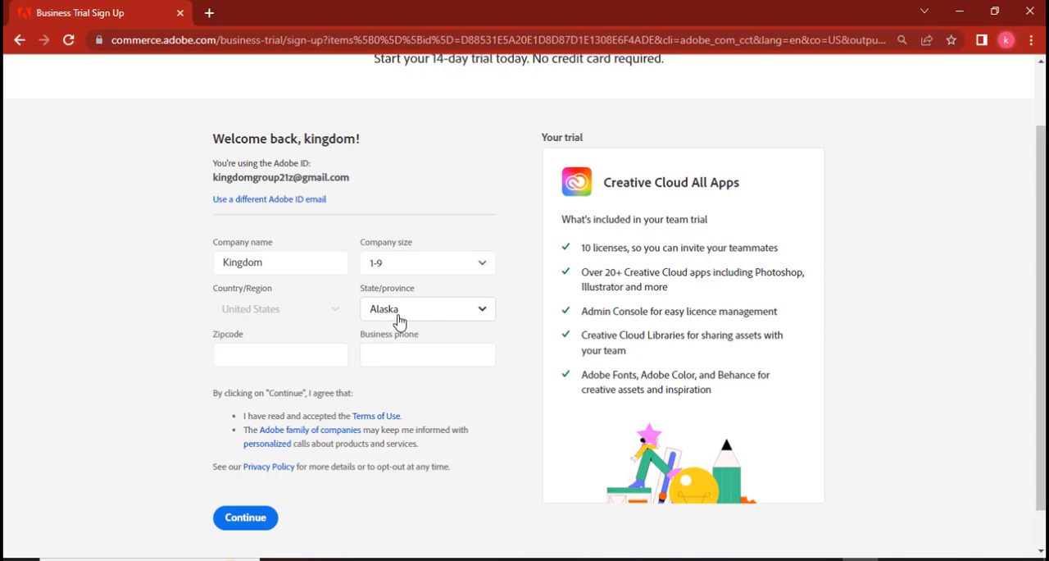
mouse_move(560, 522)
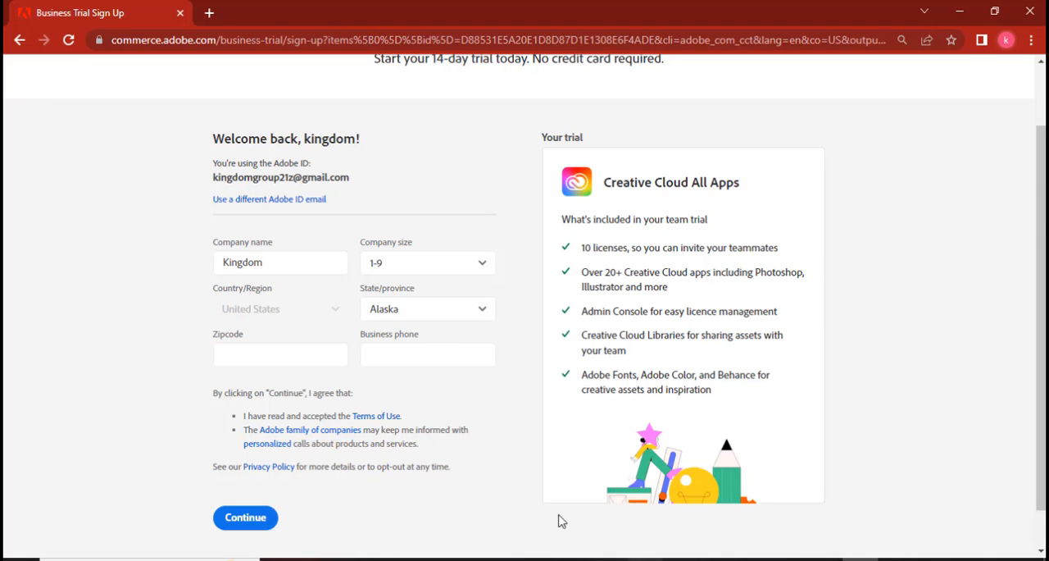
Search 'alaska zip code' in a new tab and enter 99502 as the form's Zipcode.
click(279, 354)
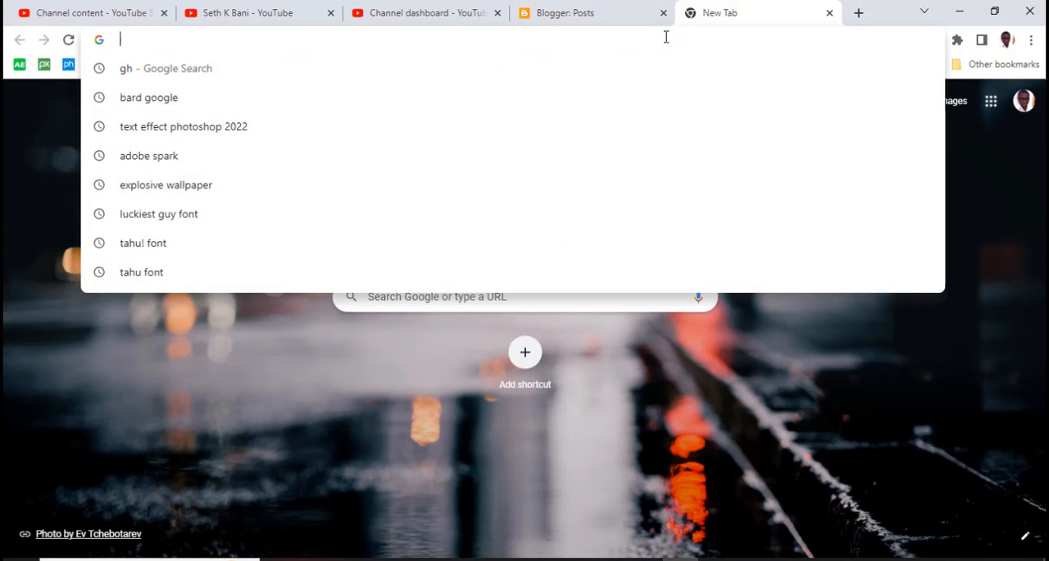
text(alaska z)
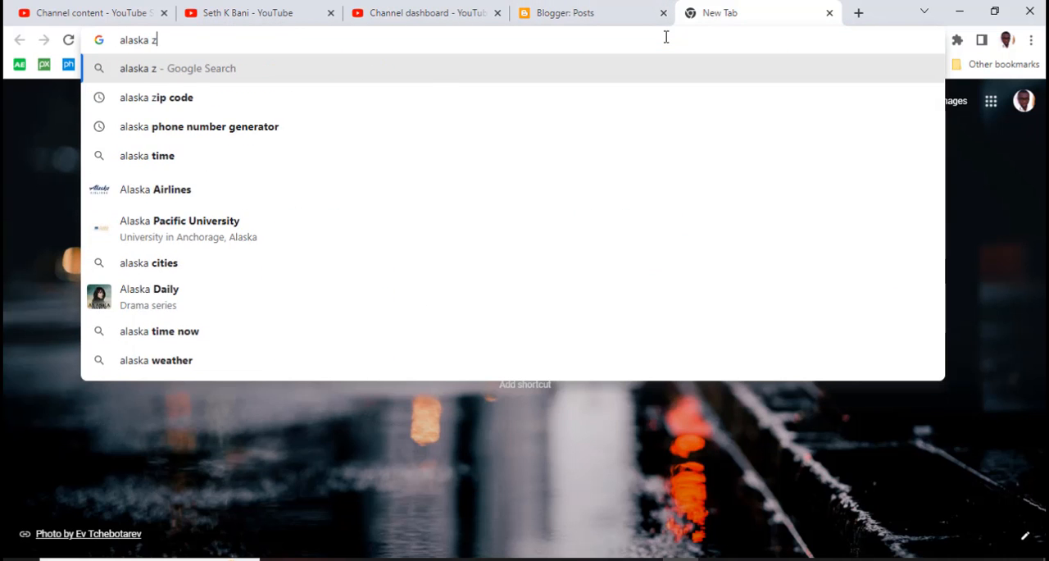
text(ip code)
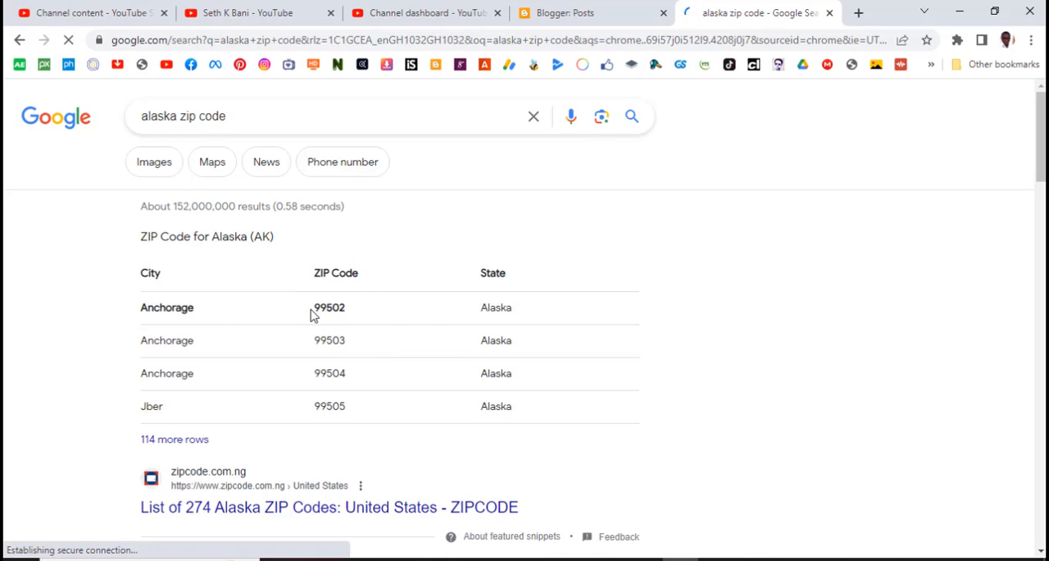
double_click(328, 308)
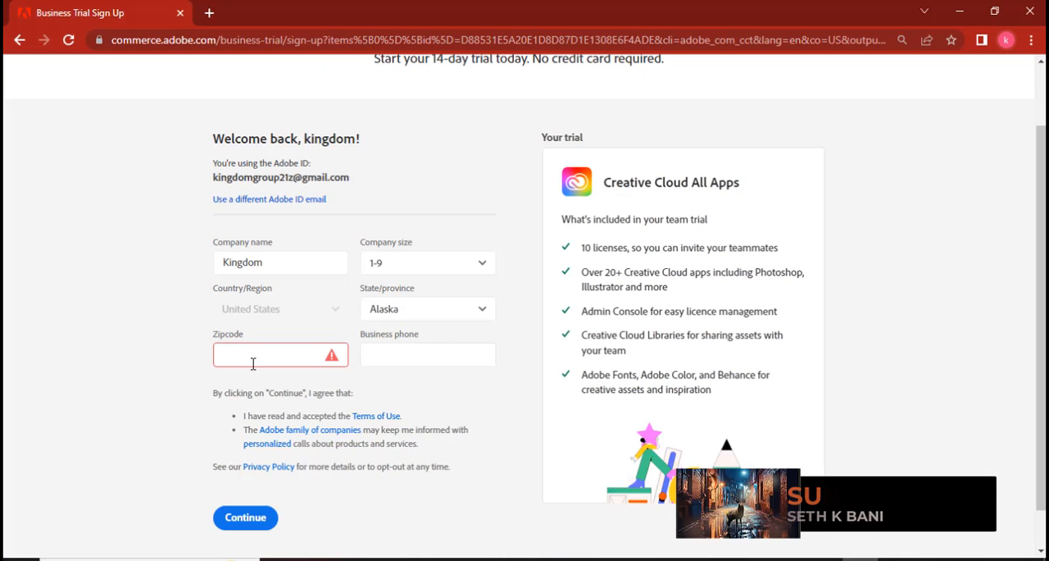
text(99502)
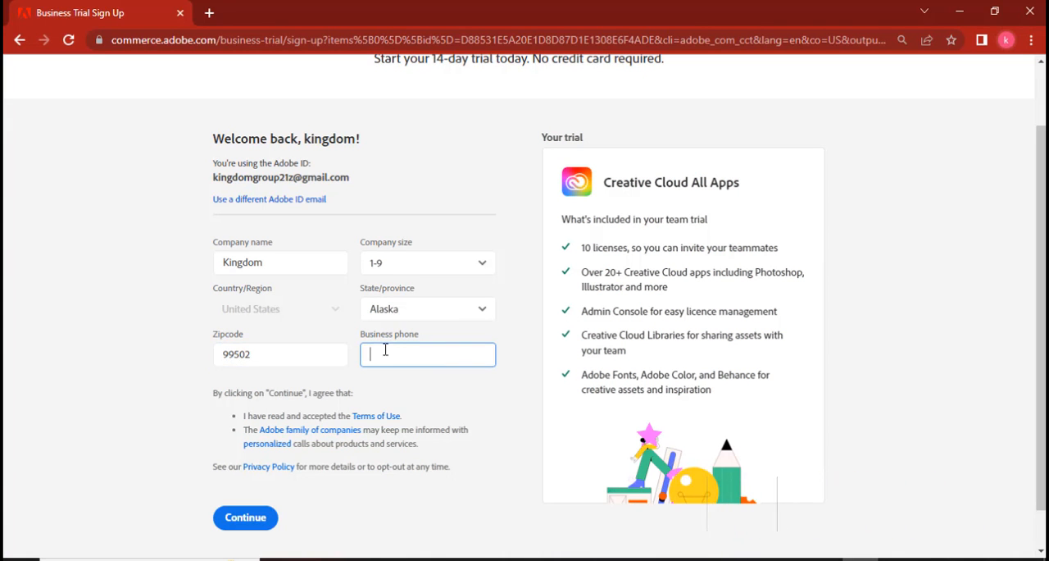
mouse_move(368, 308)
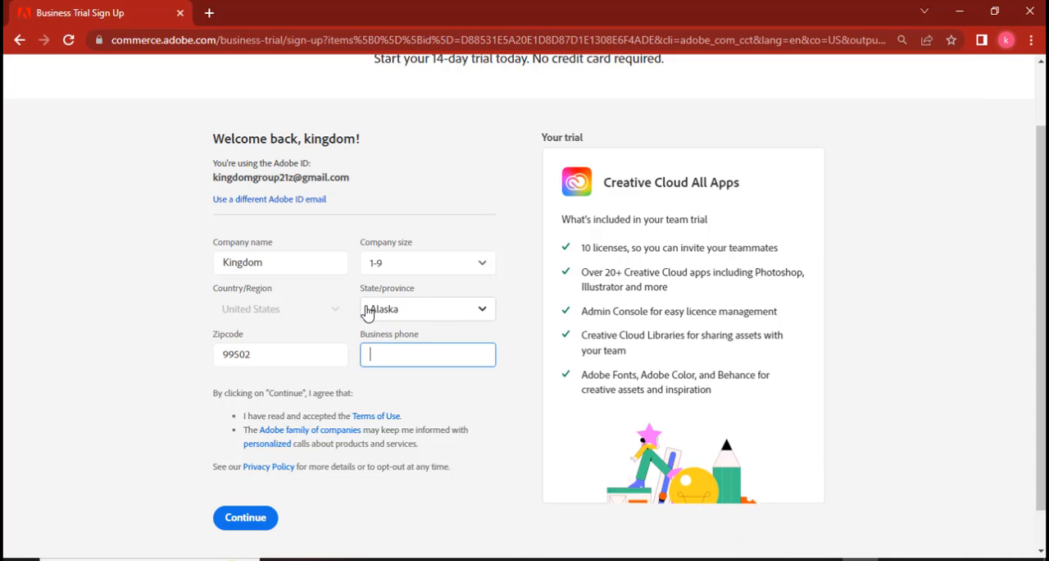
Search Alaska temporary numbers and check KeKu's local Alaska listing, finding none available.
click(757, 13)
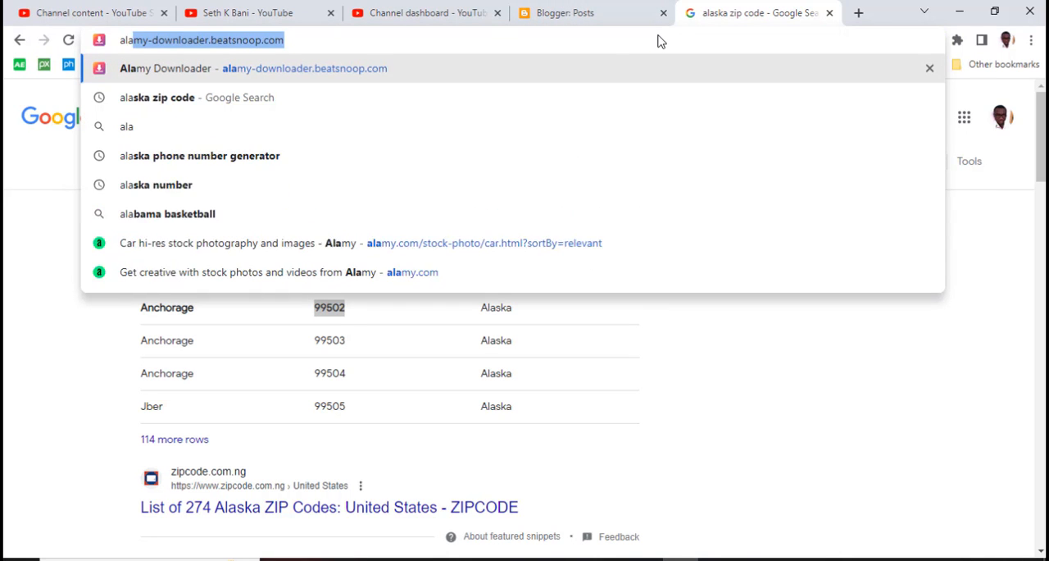
text(alaska tem)
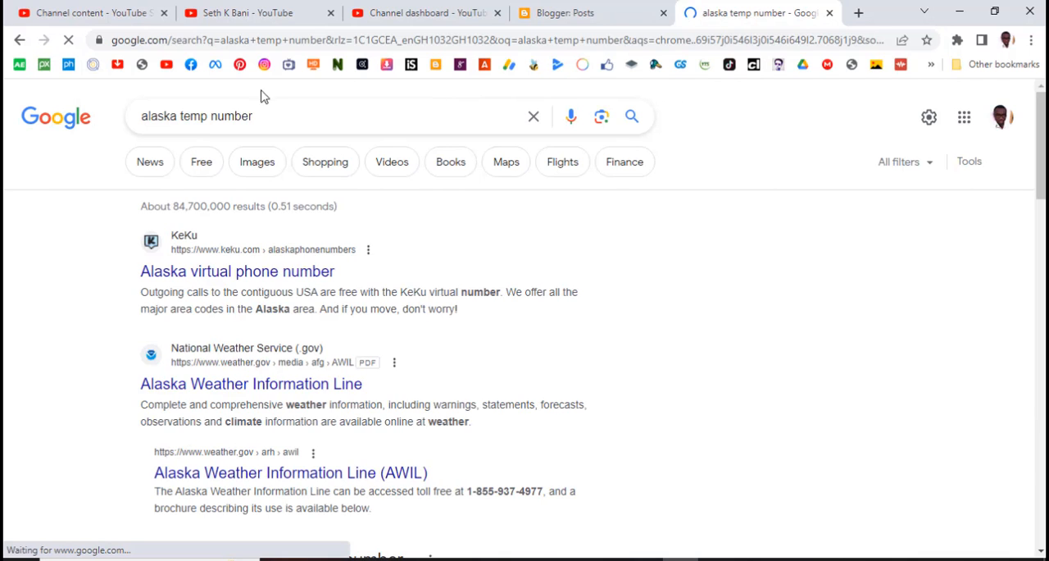
click(236, 272)
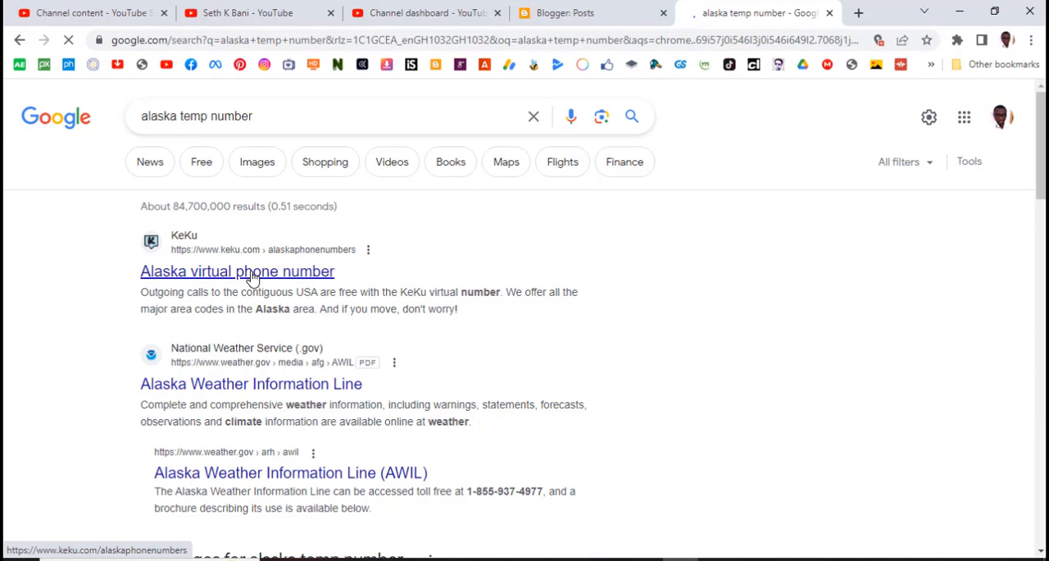
click(236, 270)
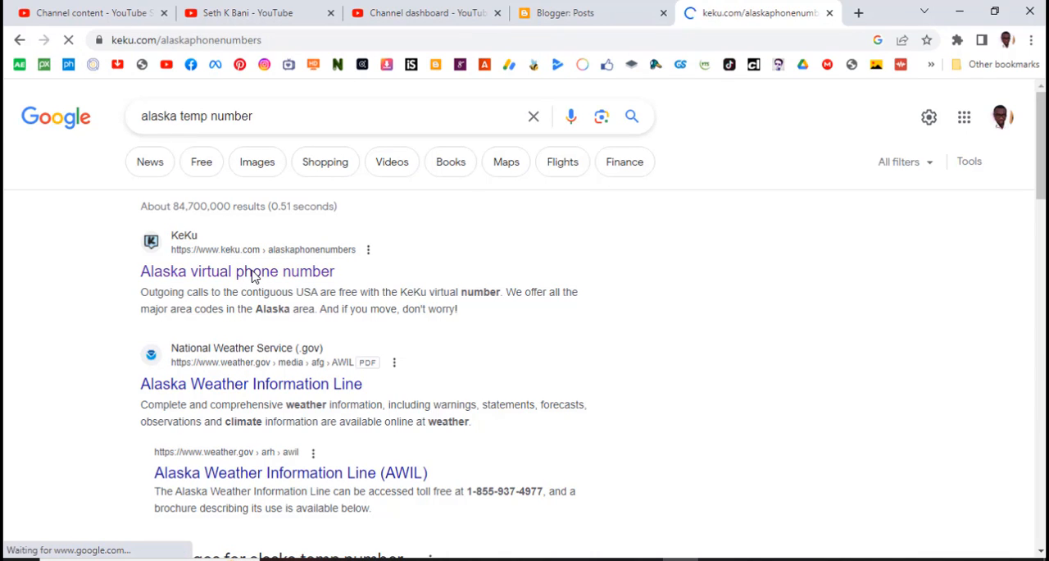
click(237, 270)
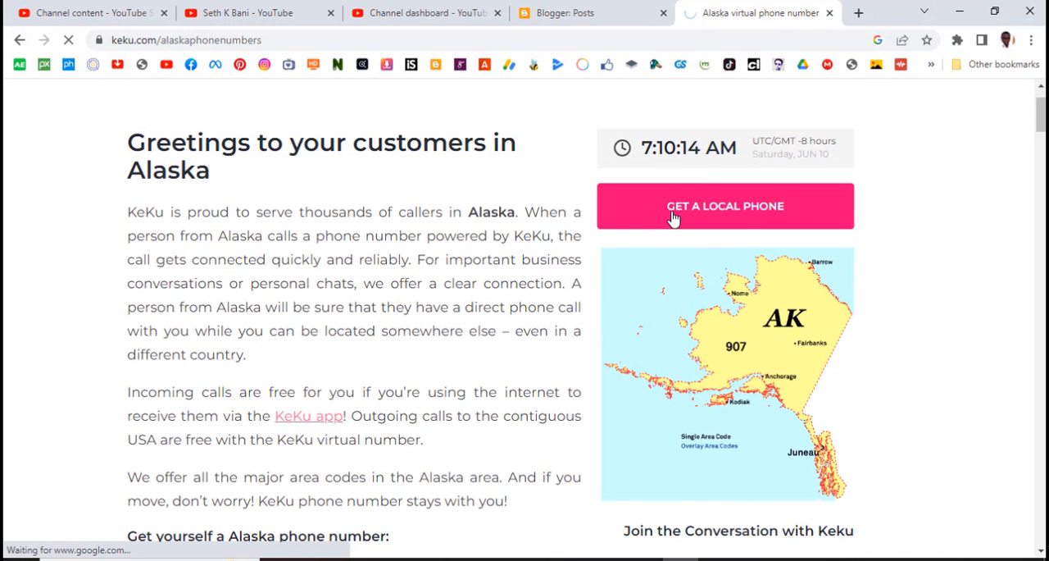
click(724, 207)
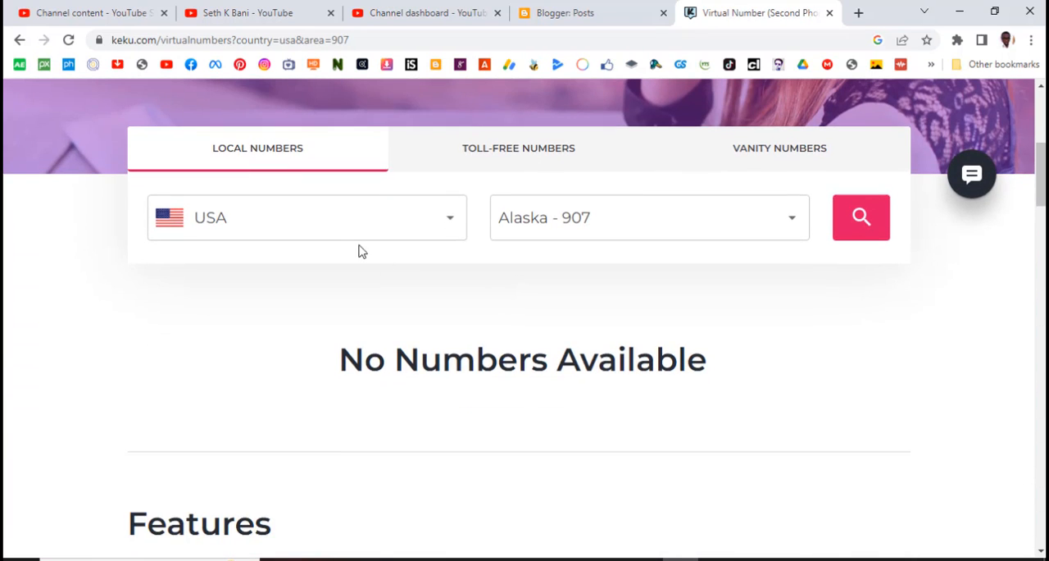
scroll(down, 3)
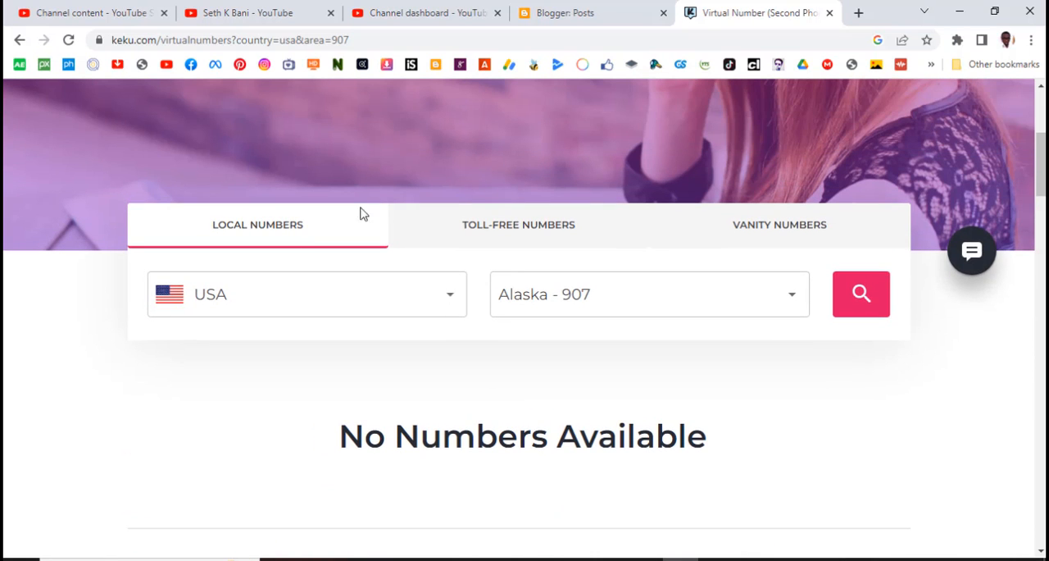
mouse_move(515, 232)
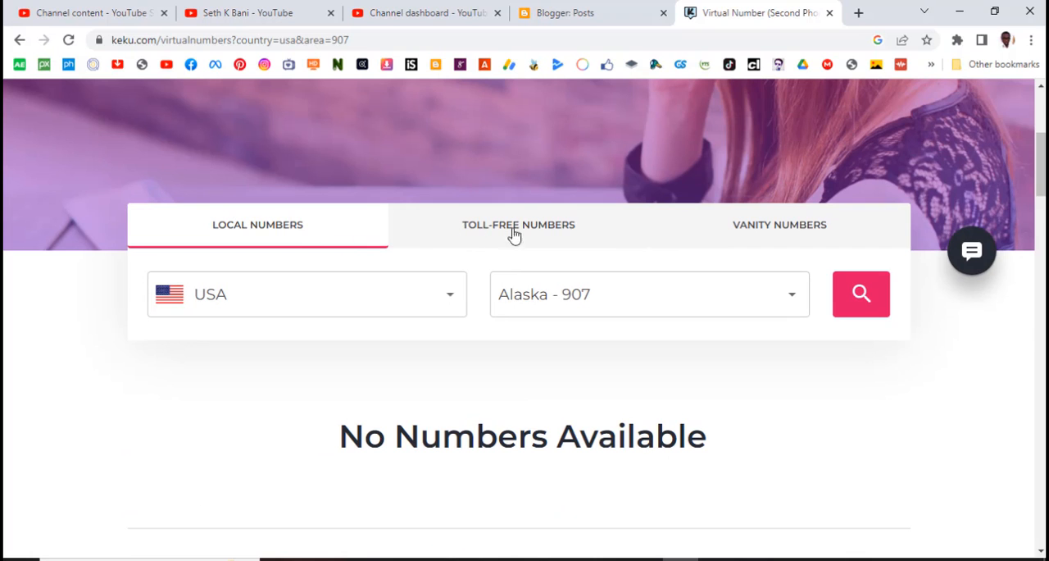
Go back from the empty KeKu listing to the Alaska search results and scan them.
click(20, 39)
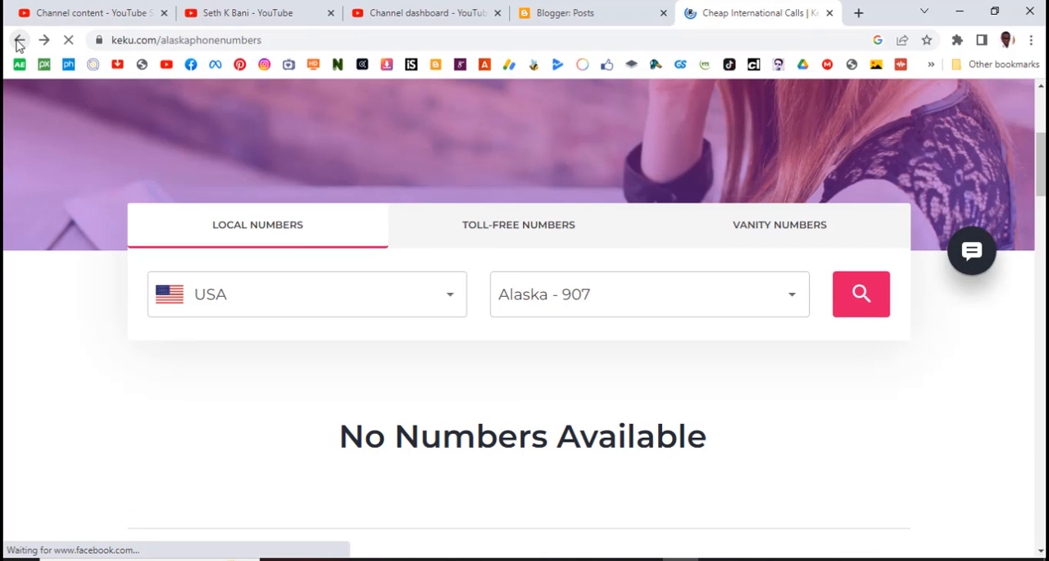
click(19, 39)
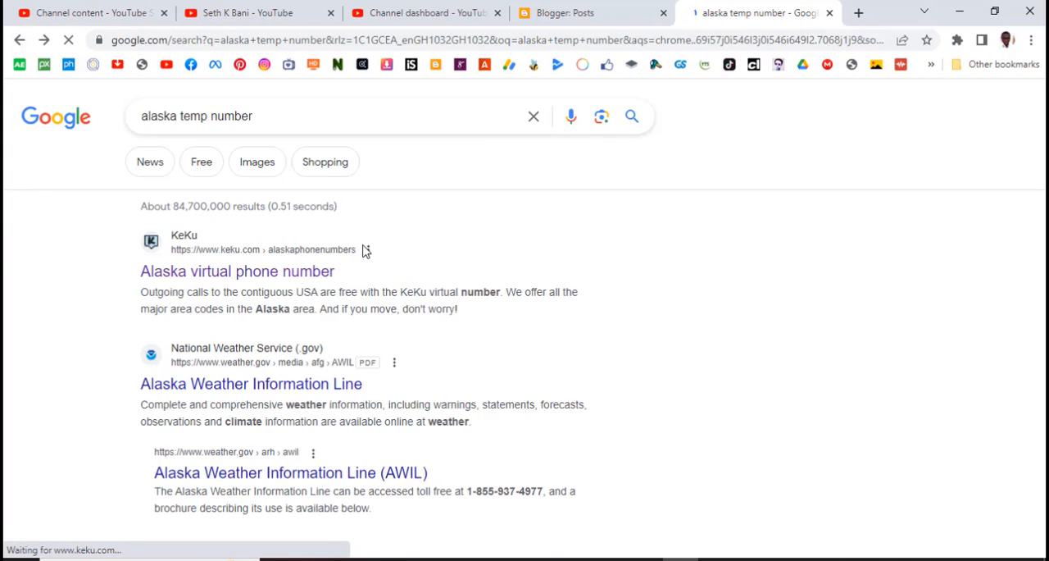
scroll(down, 3)
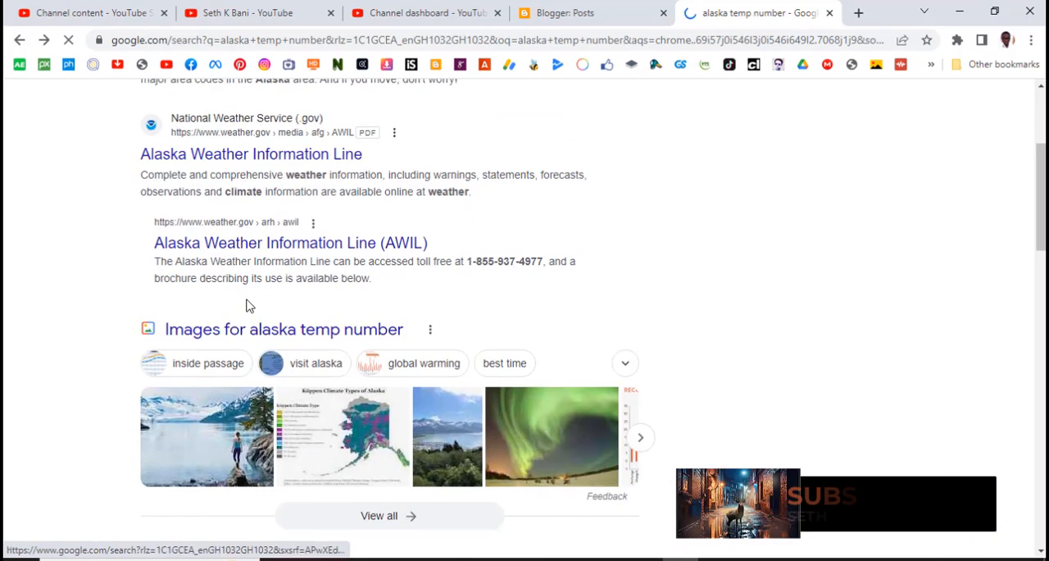
scroll(up, 3)
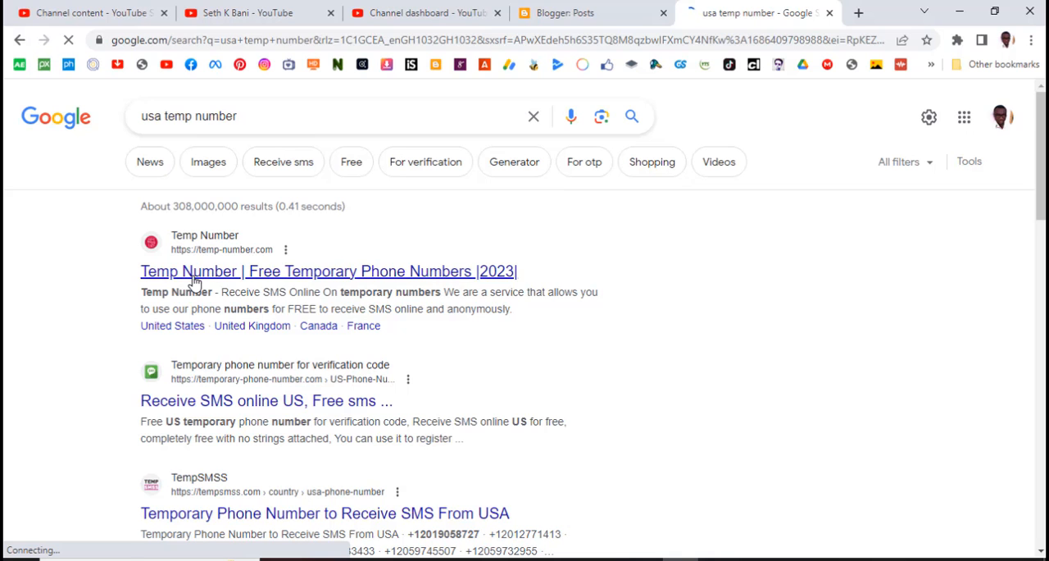
click(328, 270)
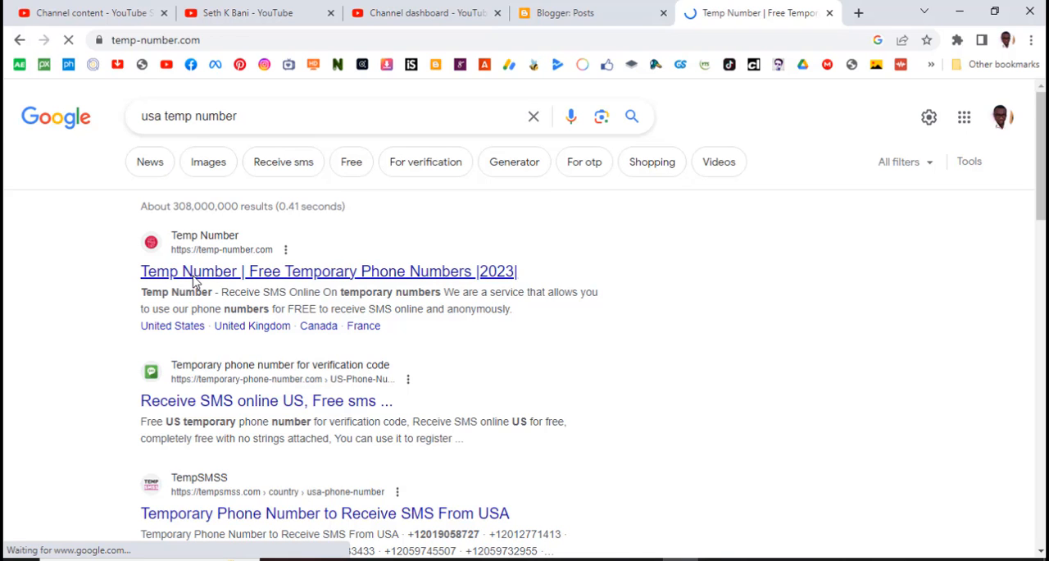
click(328, 271)
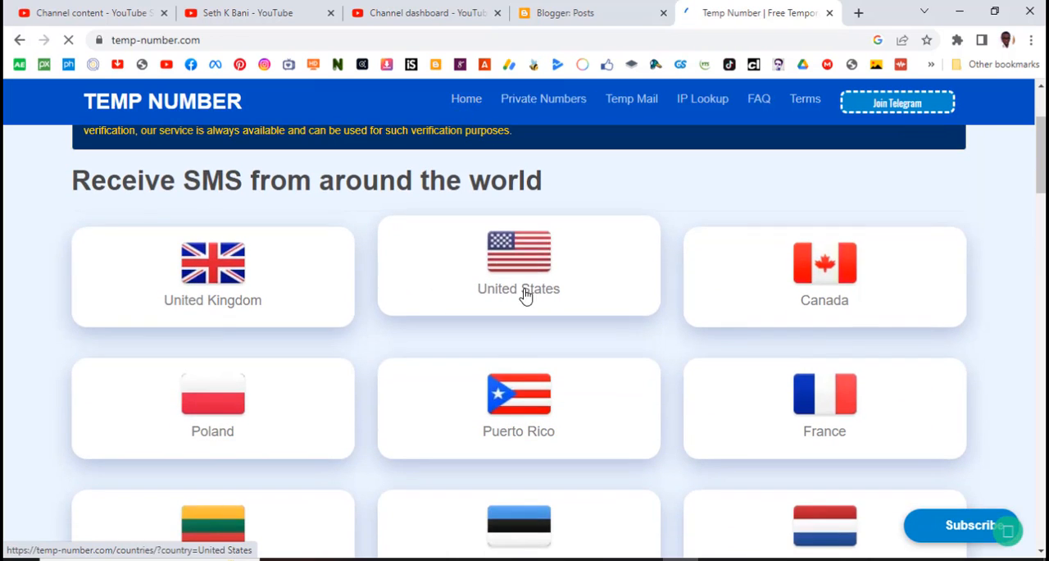
click(518, 276)
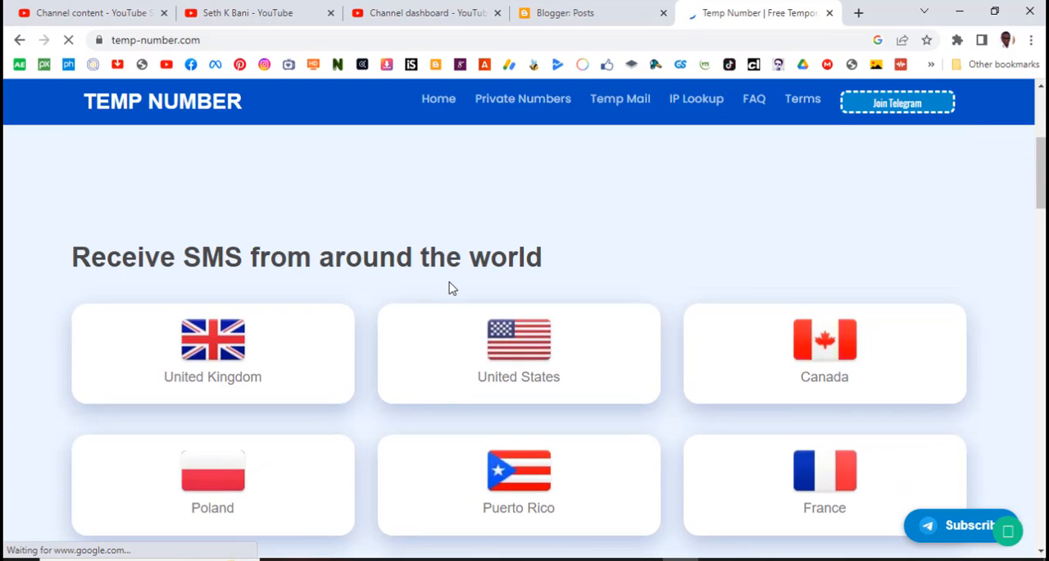
click(518, 352)
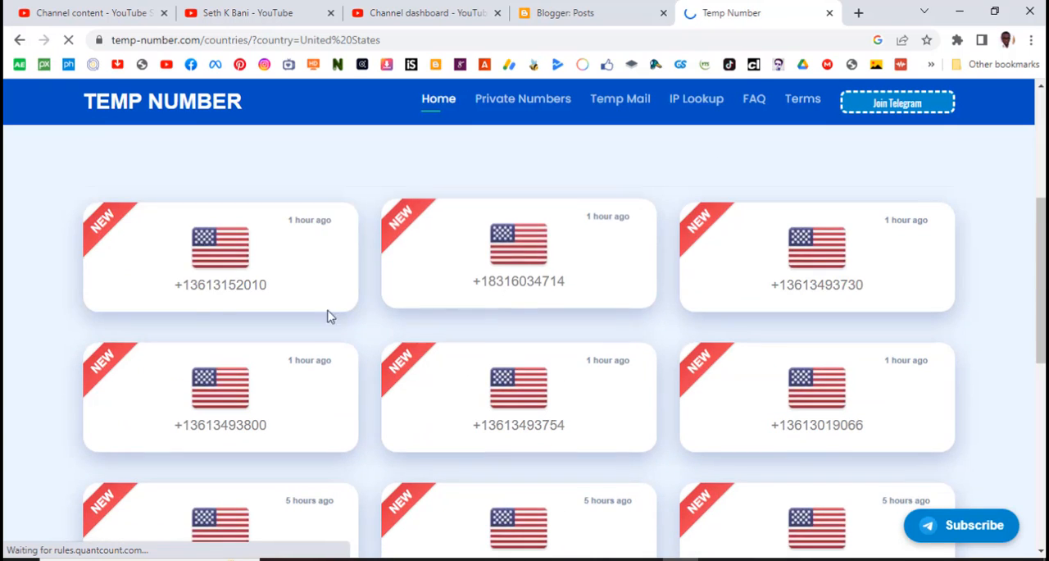
mouse_move(433, 226)
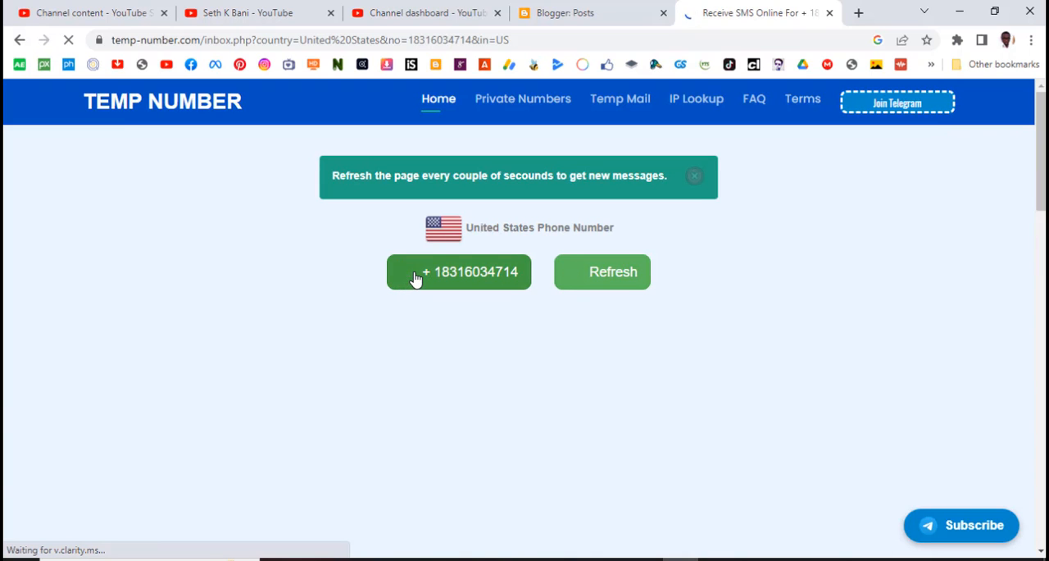
click(459, 272)
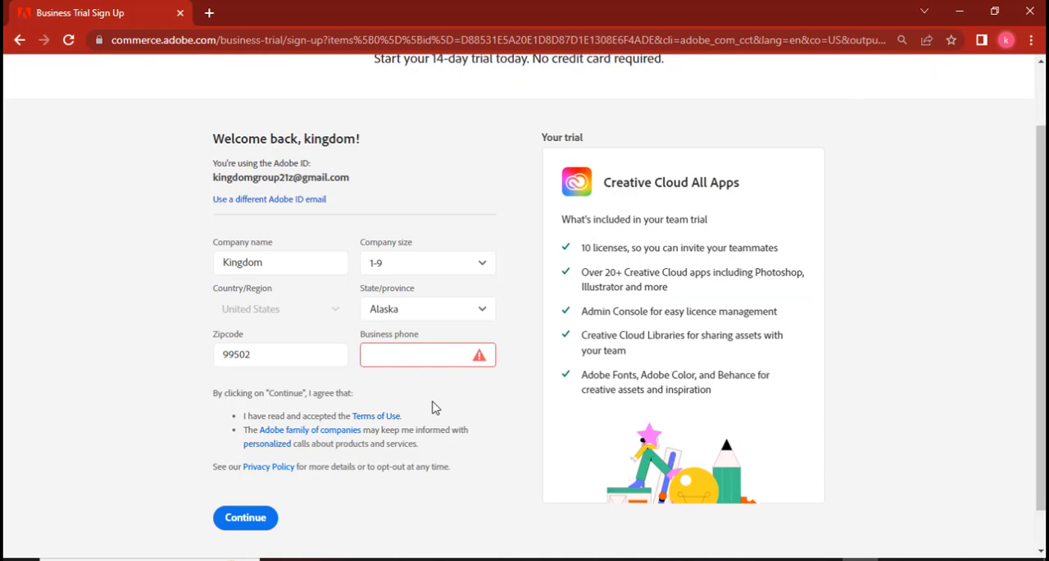
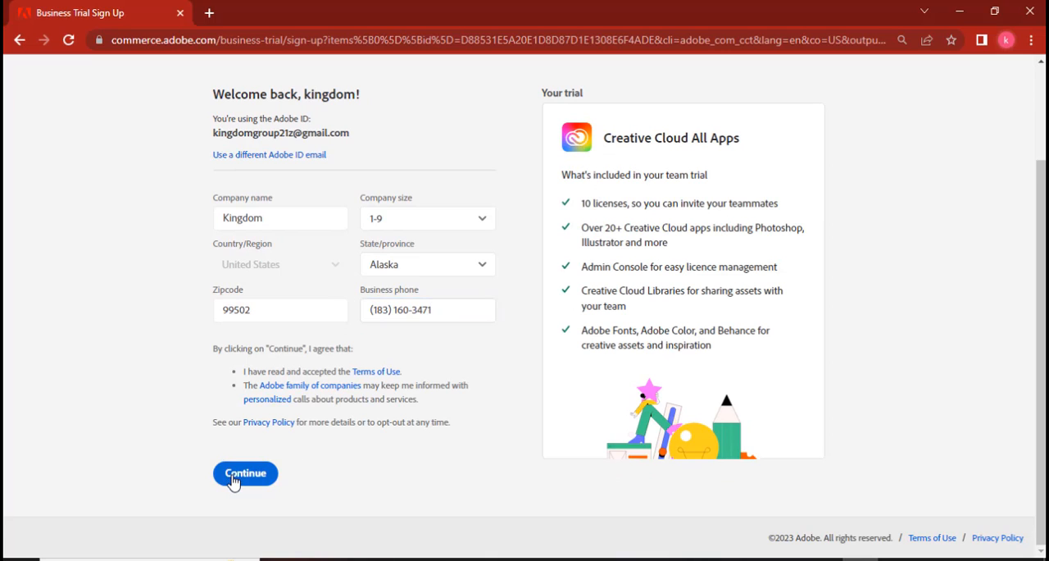
click(246, 472)
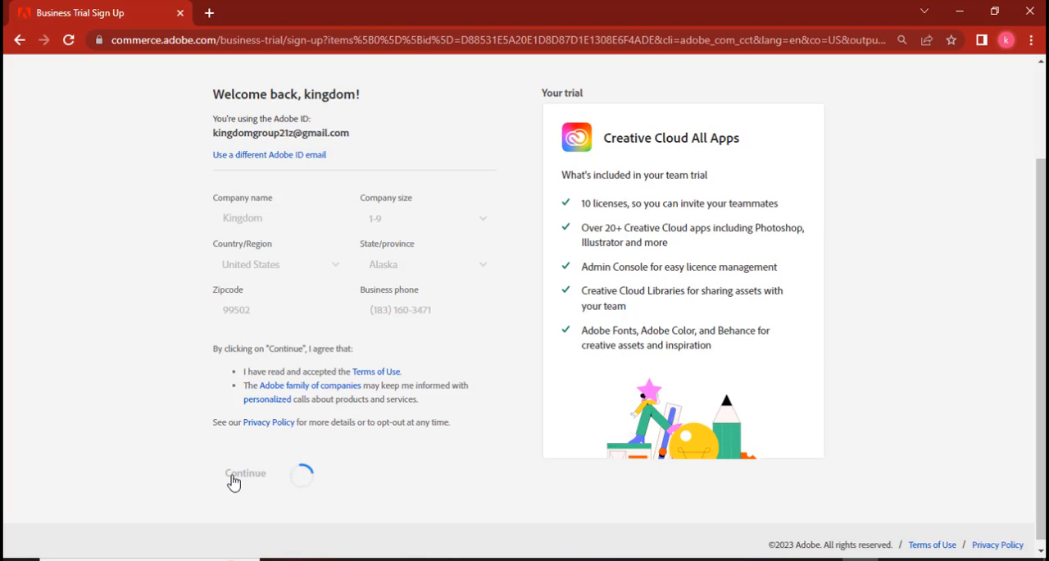
click(246, 473)
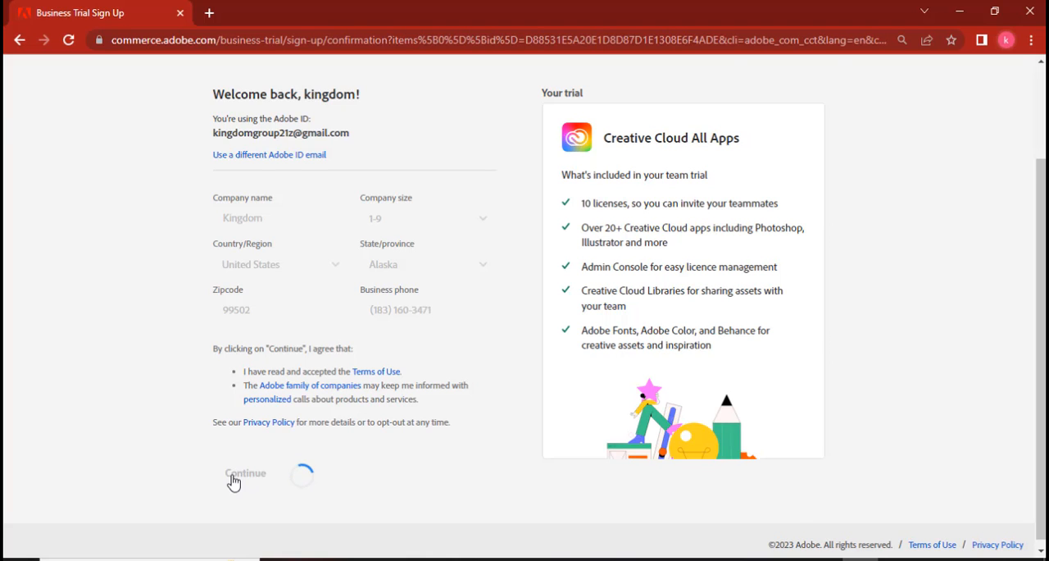
click(246, 472)
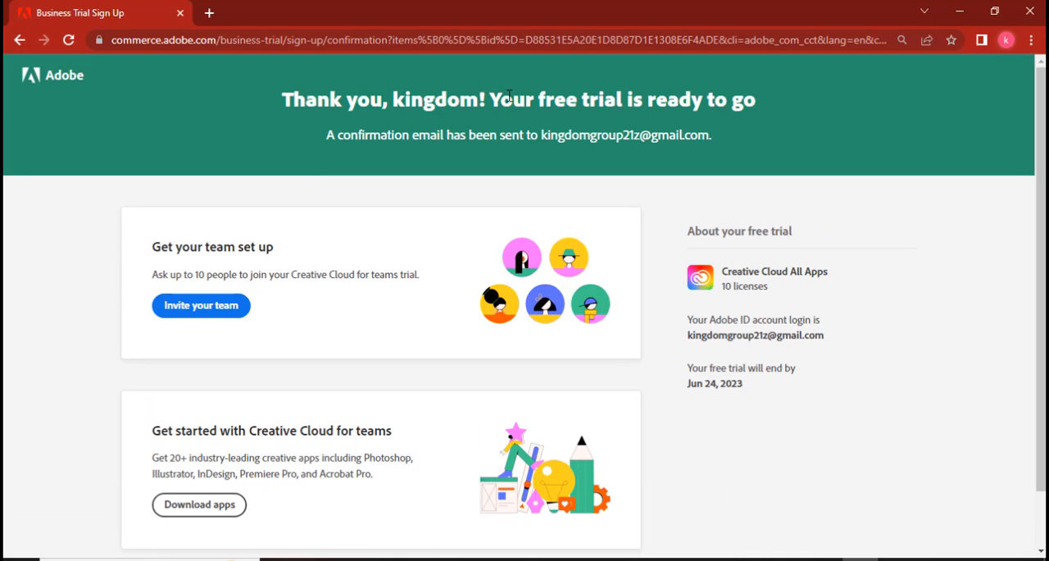
Scroll the trial confirmation page to view the invite-team and download-apps details.
scroll(down, 3)
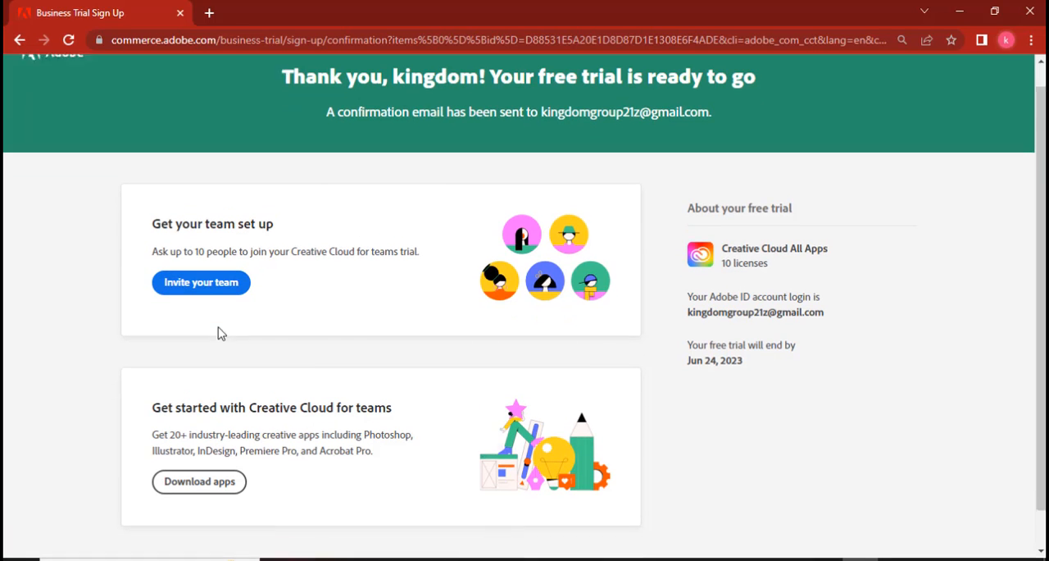
scroll(down, 3)
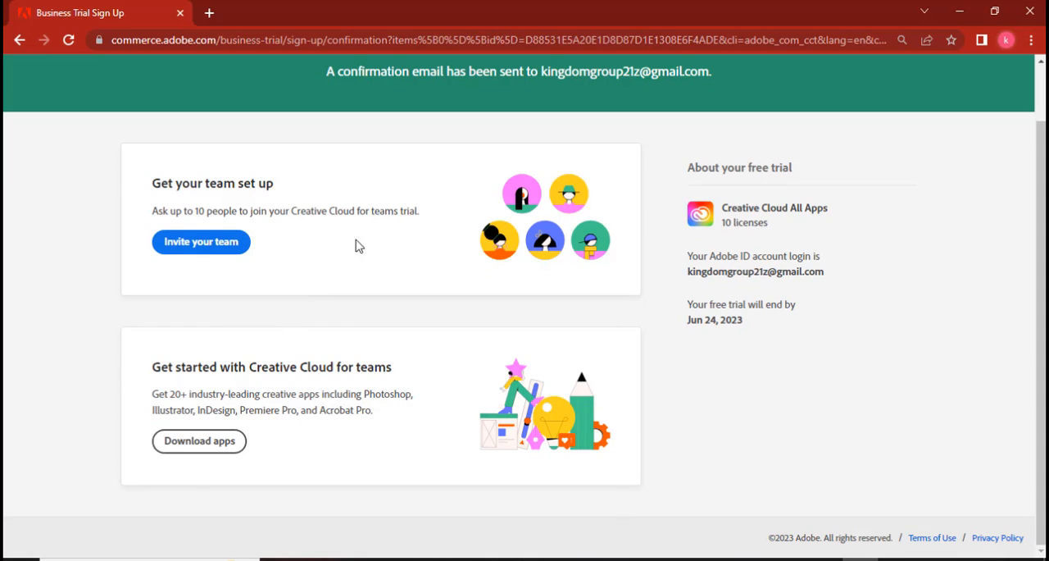
mouse_move(320, 192)
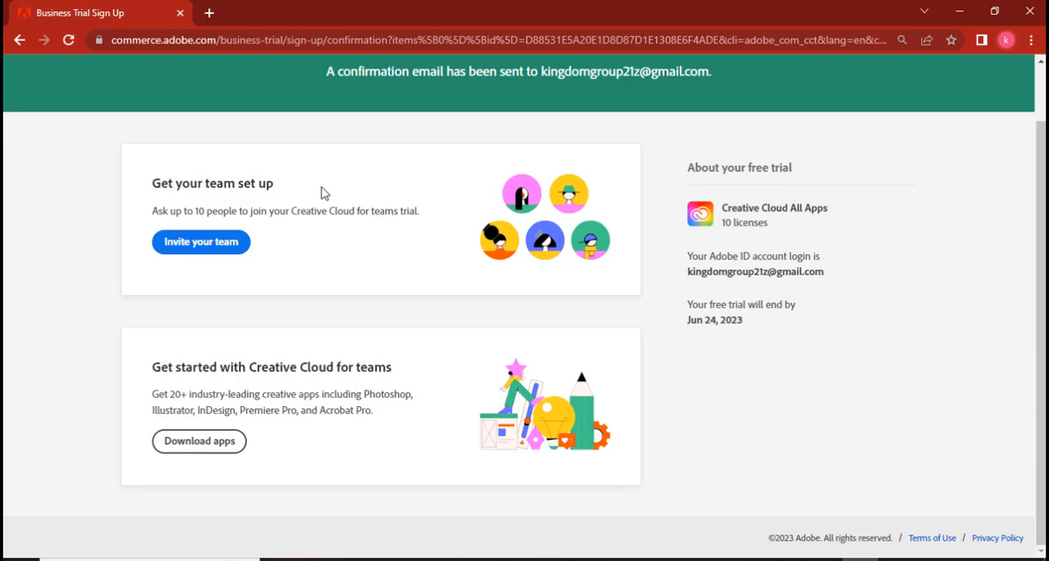
mouse_move(321, 195)
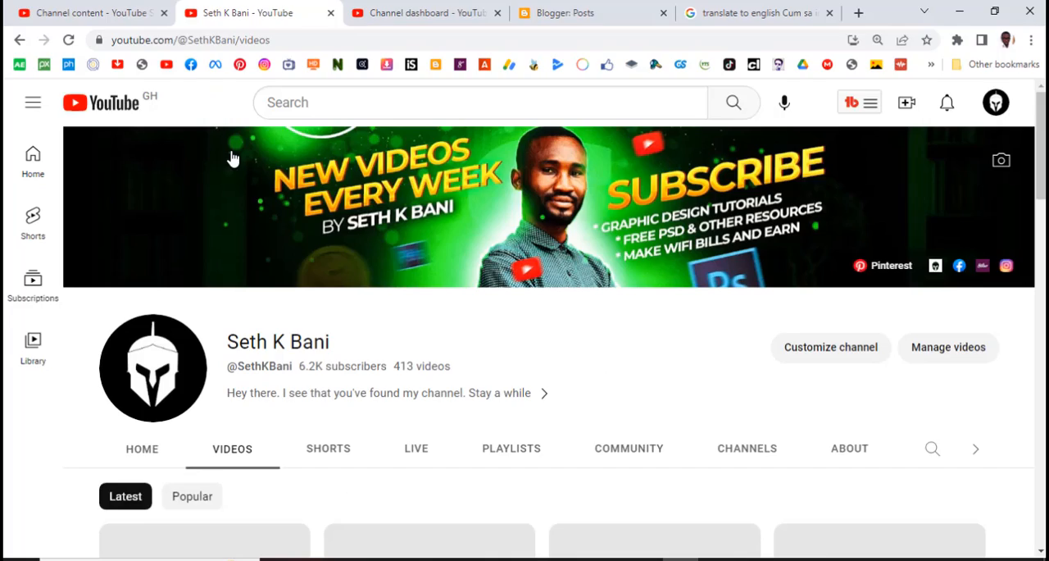
scroll(down, 3)
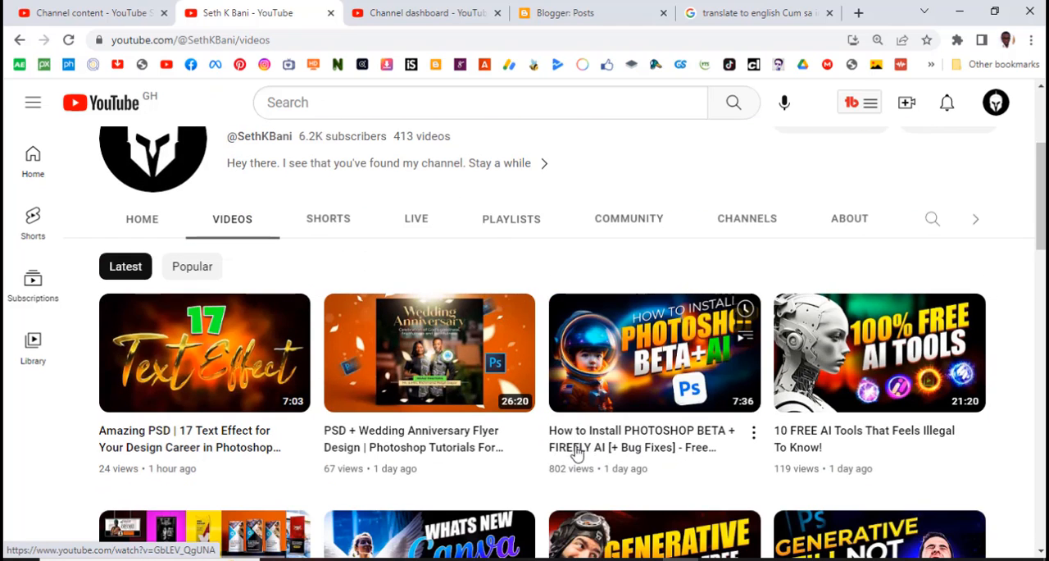
mouse_move(670, 264)
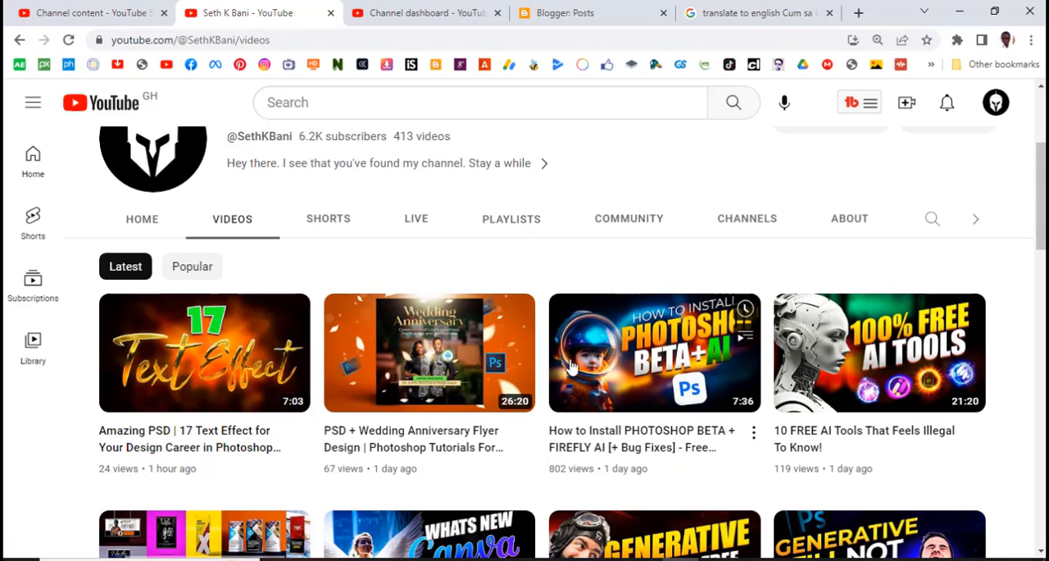
mouse_move(664, 257)
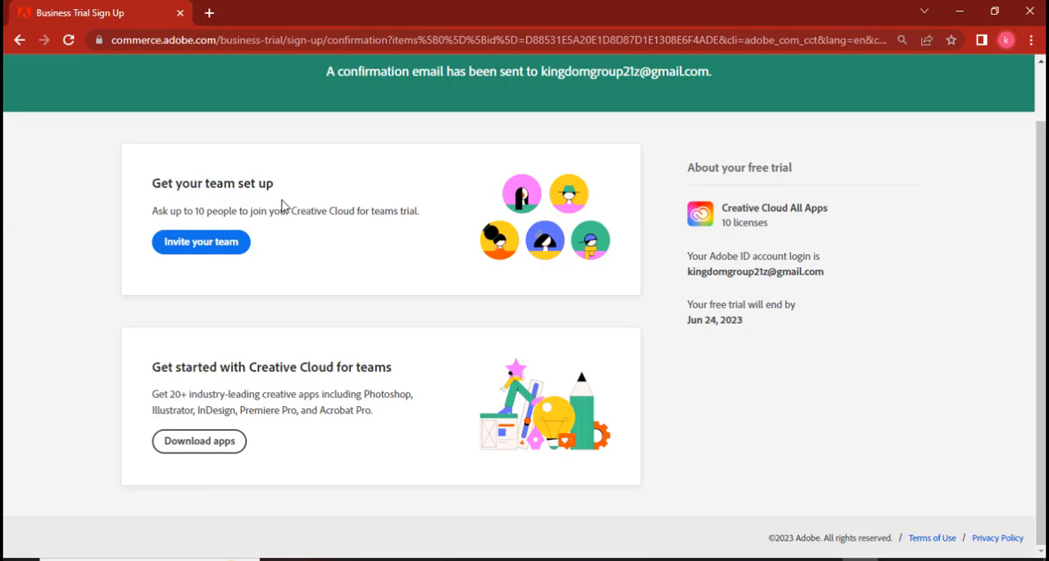
mouse_move(269, 204)
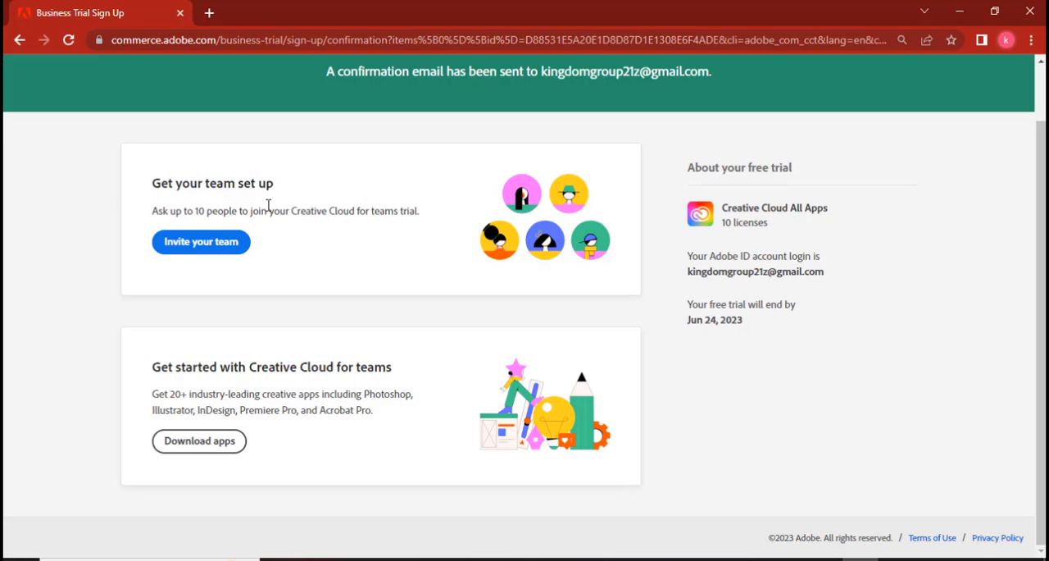